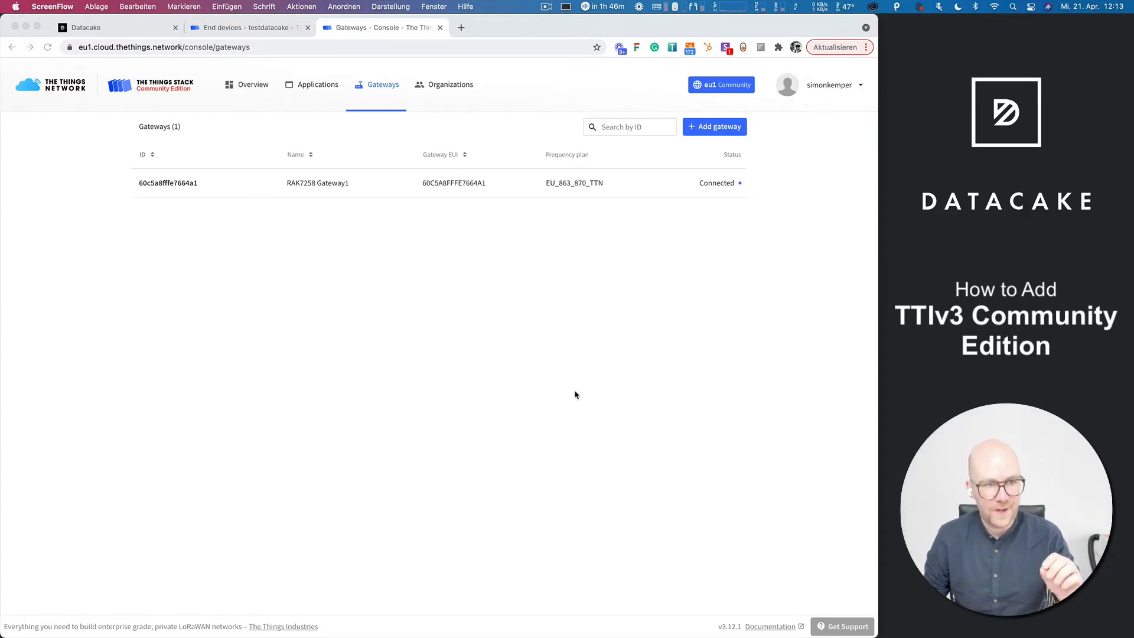
Switch from The Things Stack gateways page to the Datacake Devices list.
left_click(109, 27)
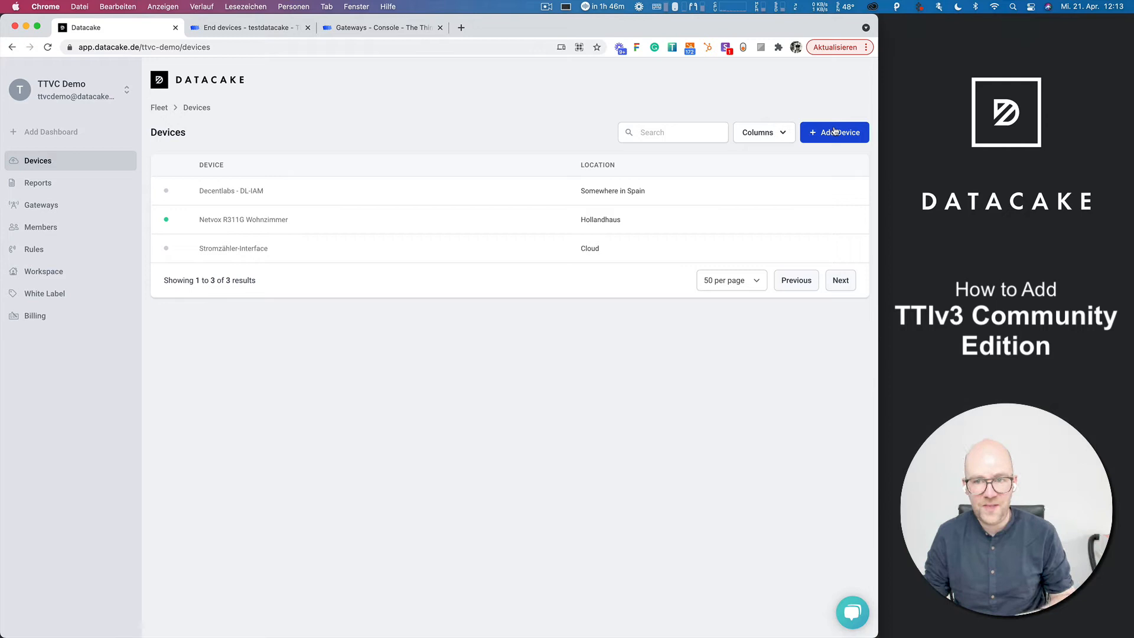
Begin the Add Device wizard, checking the TTS end devices and gateway along the way.
left_click(835, 133)
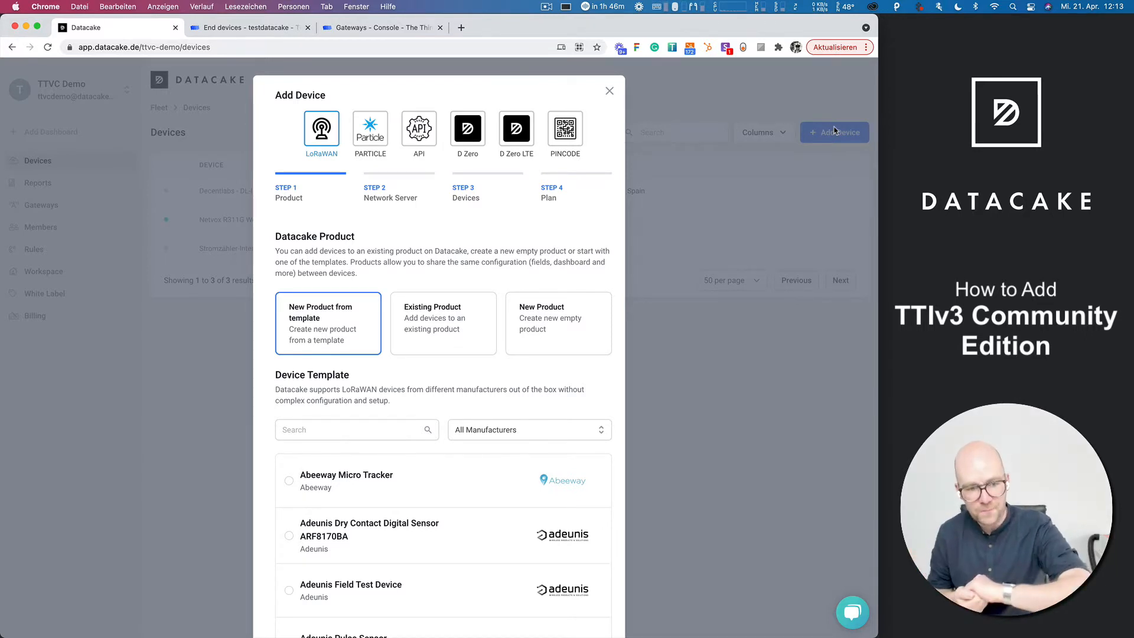
mouse_move(684, 239)
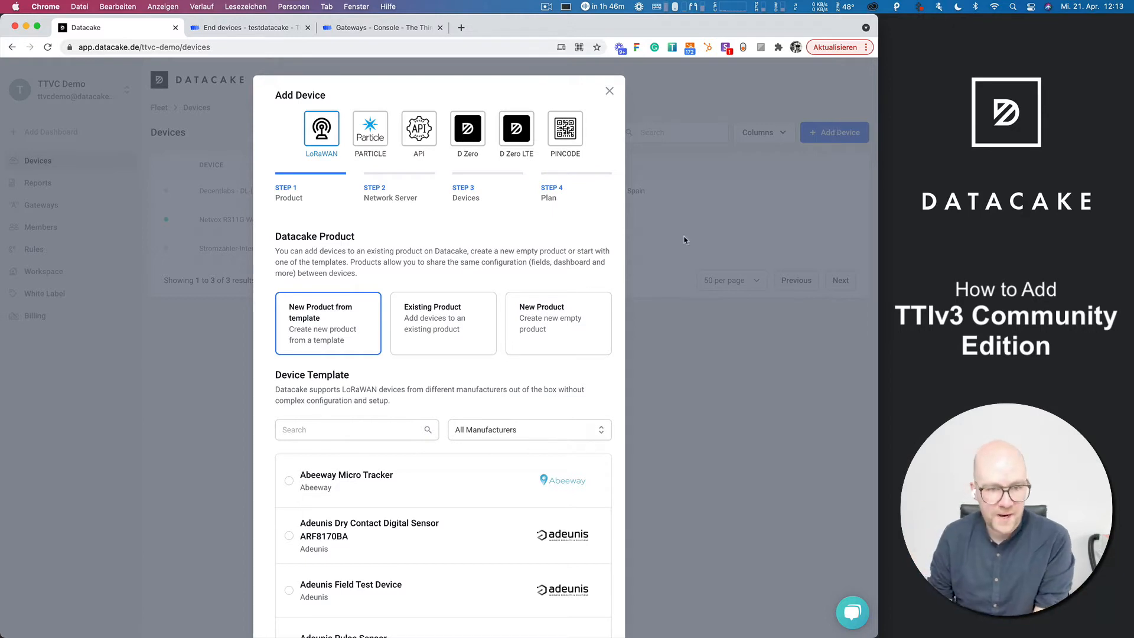
mouse_move(446, 248)
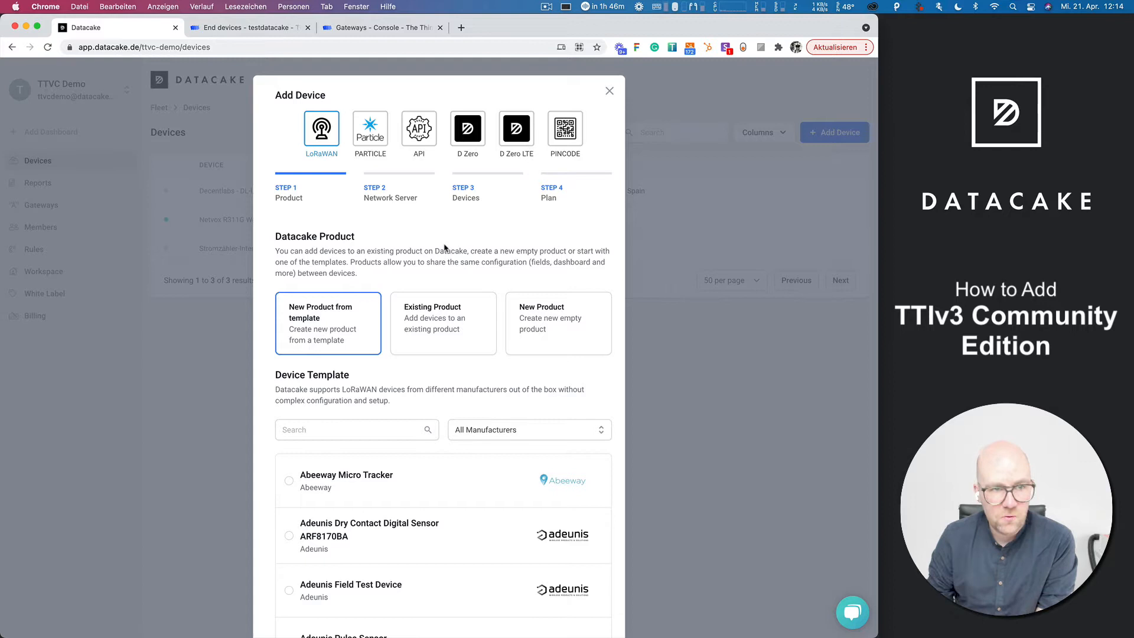
left_click(249, 28)
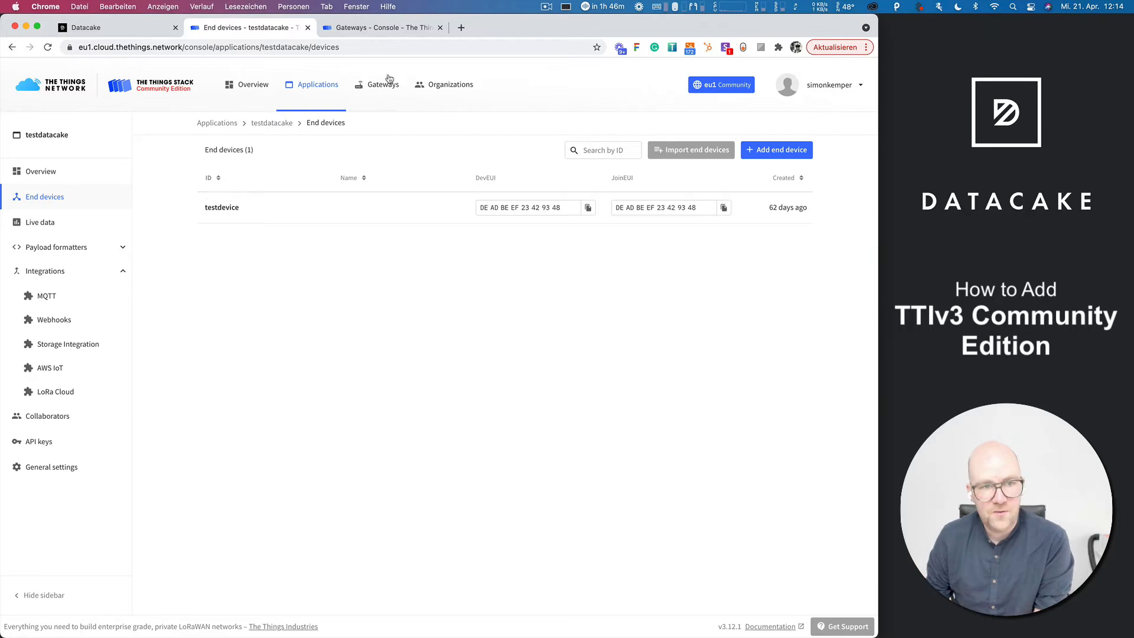
left_click(383, 83)
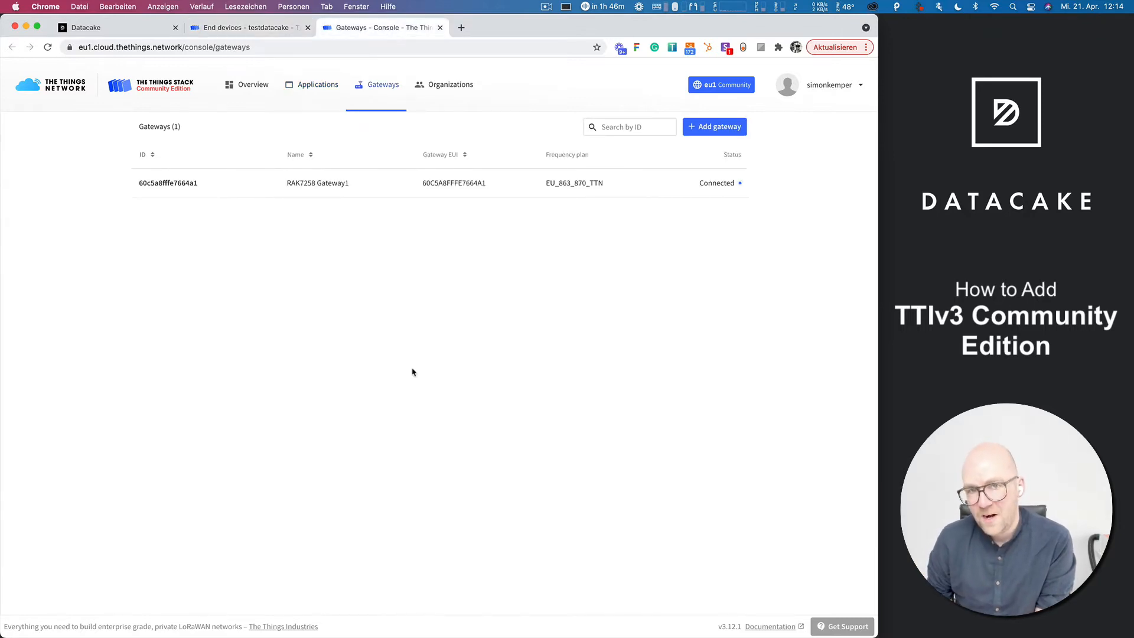
mouse_move(220, 224)
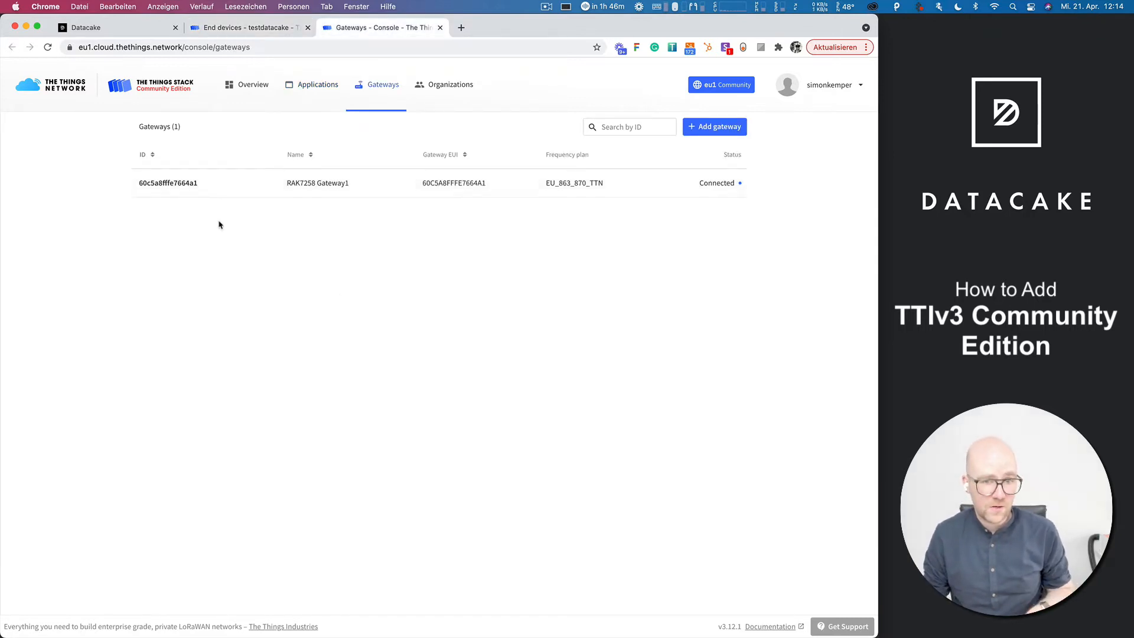
left_click(246, 27)
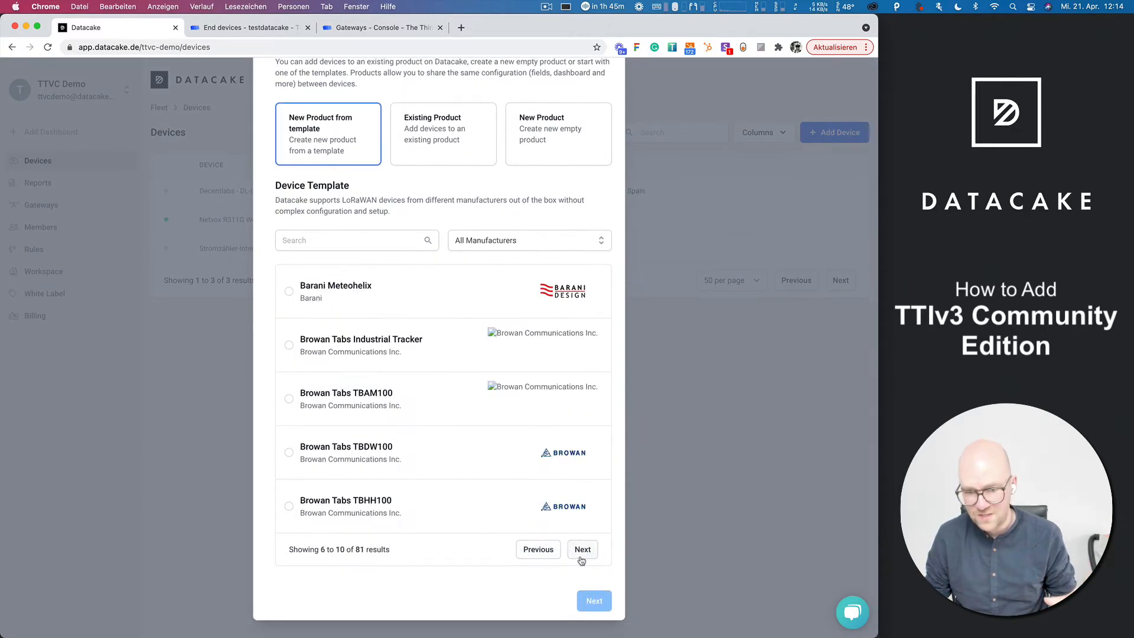
Choose the Datacake Dust Control template, then settle on The Things Stack V3 over TTN V2.
left_click(583, 549)
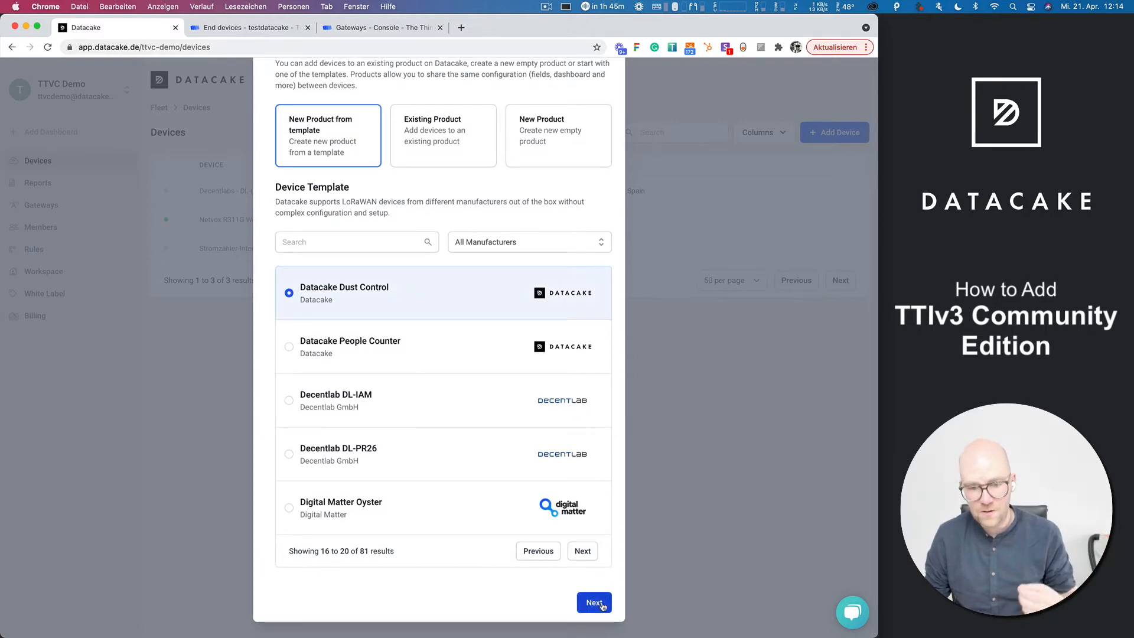
left_click(594, 602)
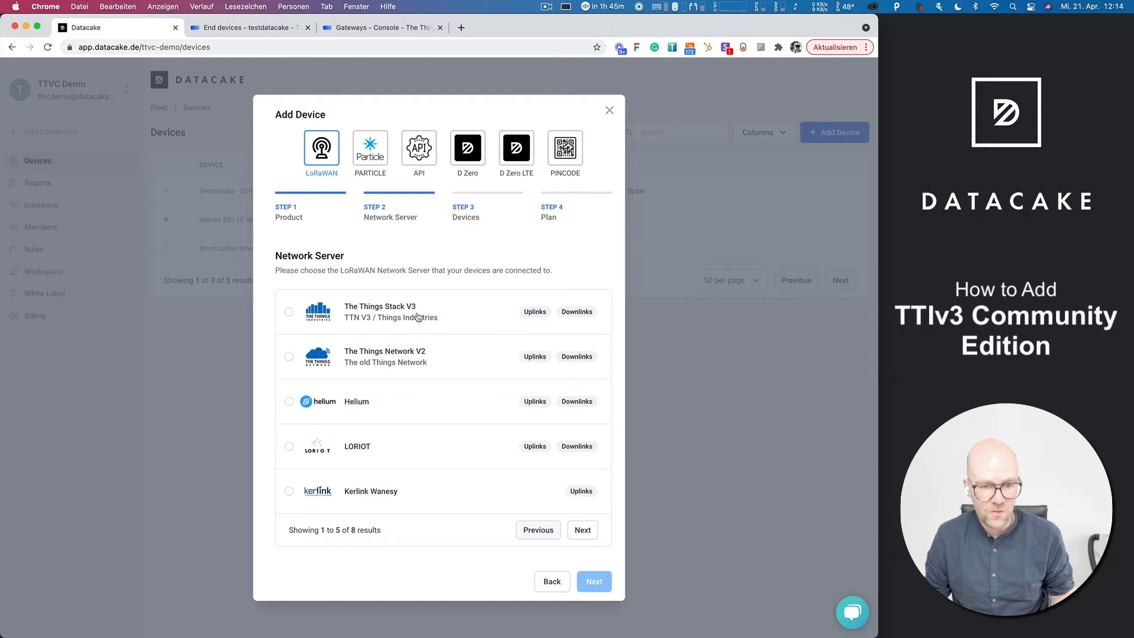
mouse_move(376, 335)
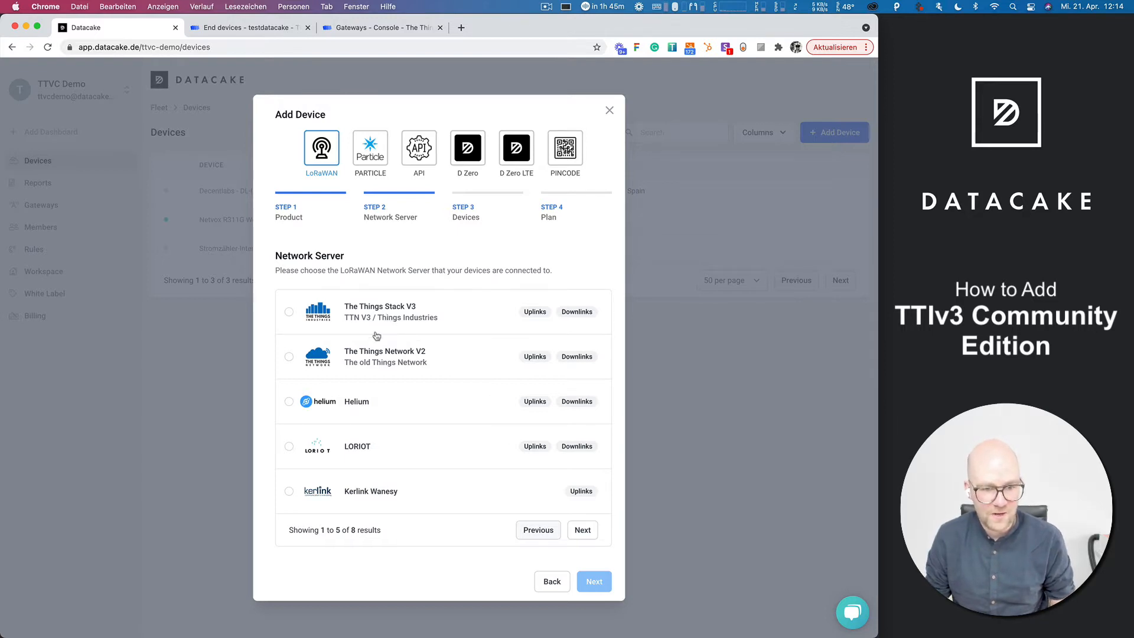
left_click(288, 312)
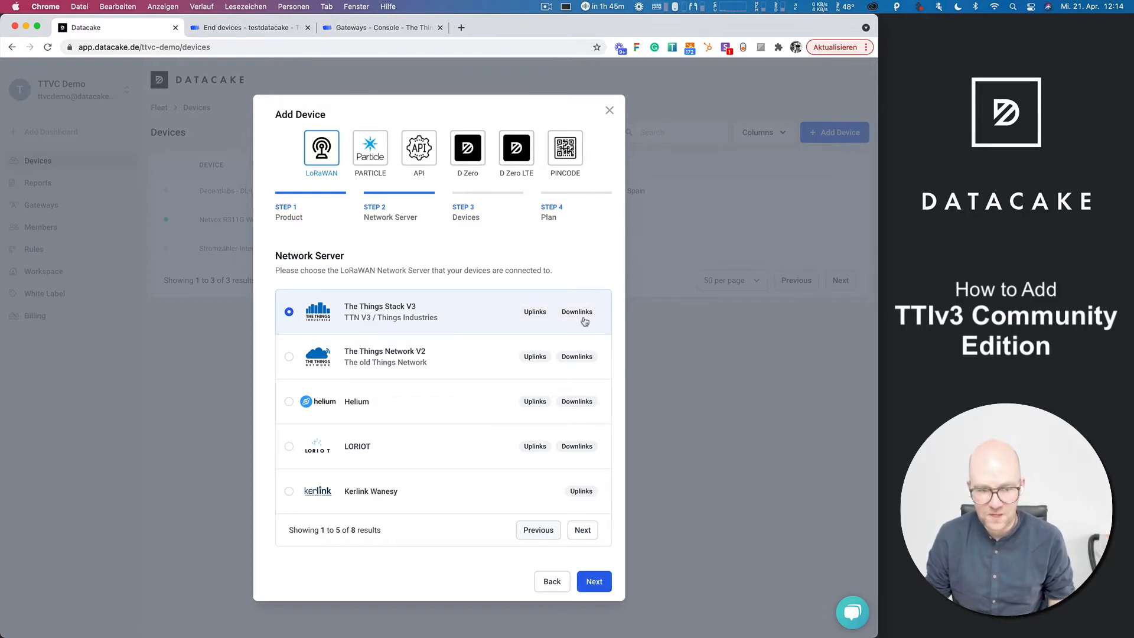
left_click(288, 357)
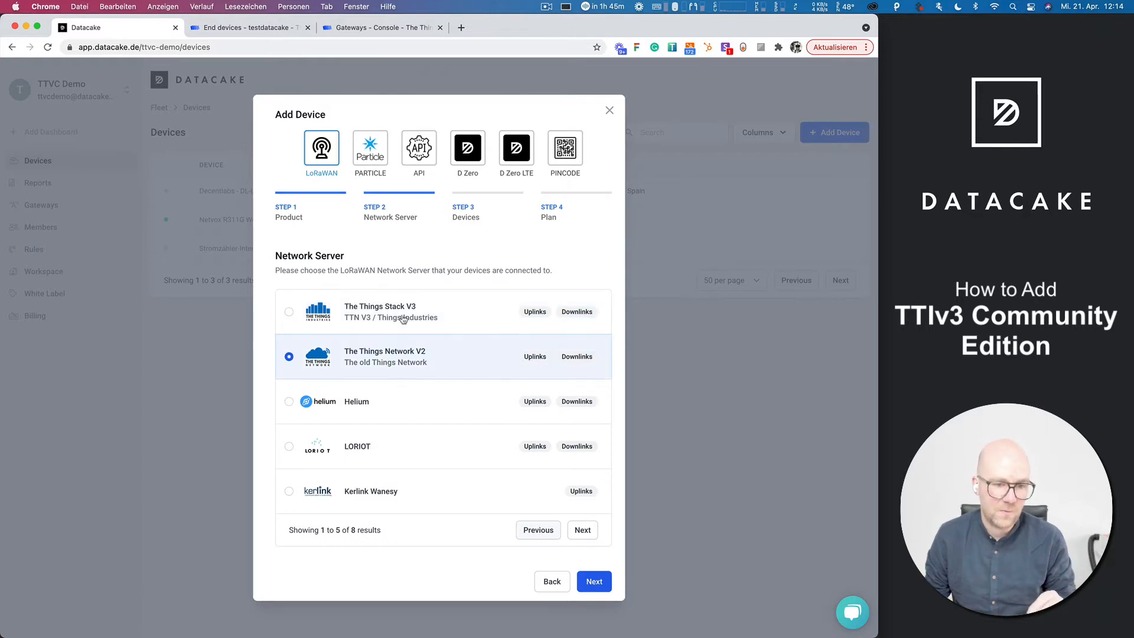
left_click(288, 311)
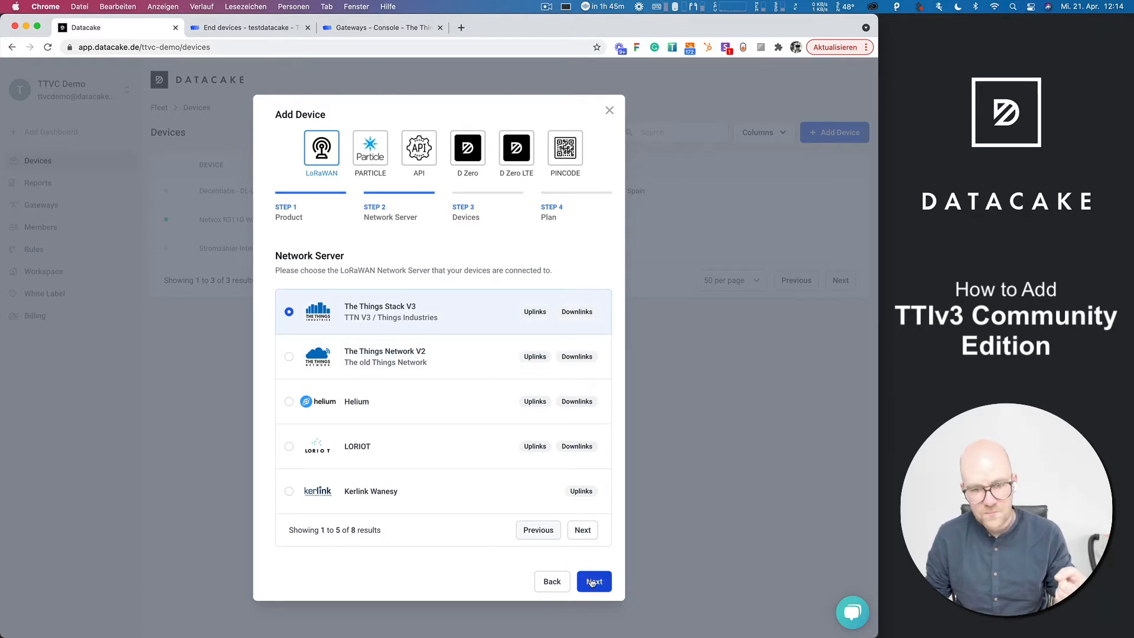
Enter DevEUI DE AD DE AD 29 34 82 F1, name it Device no 1, and add it on the Free plan.
left_click(593, 582)
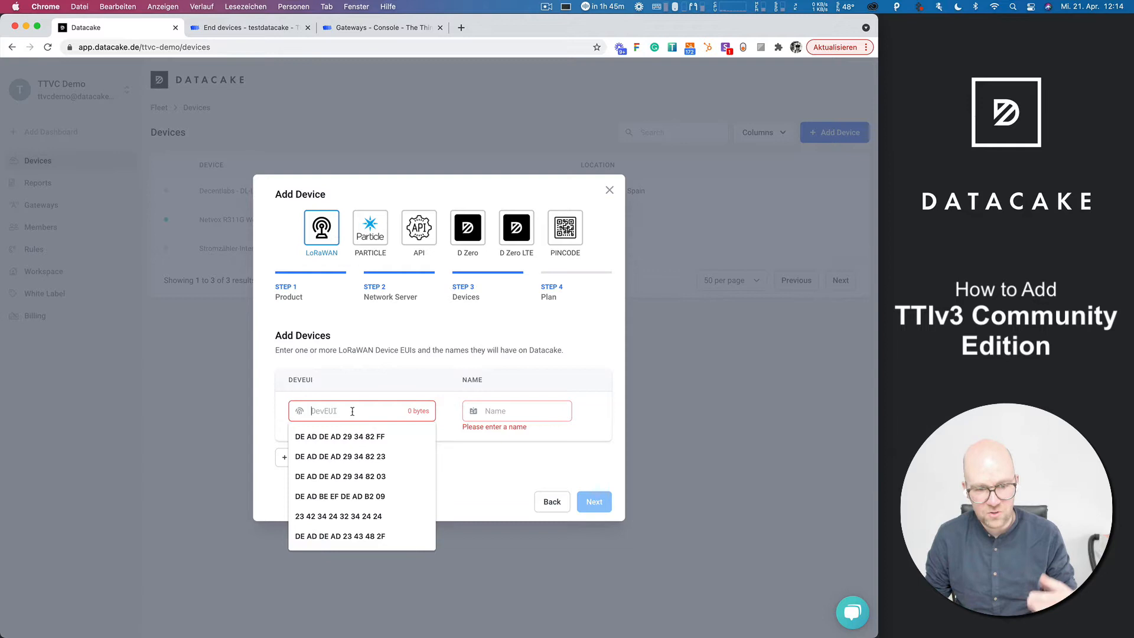
left_click(339, 436)
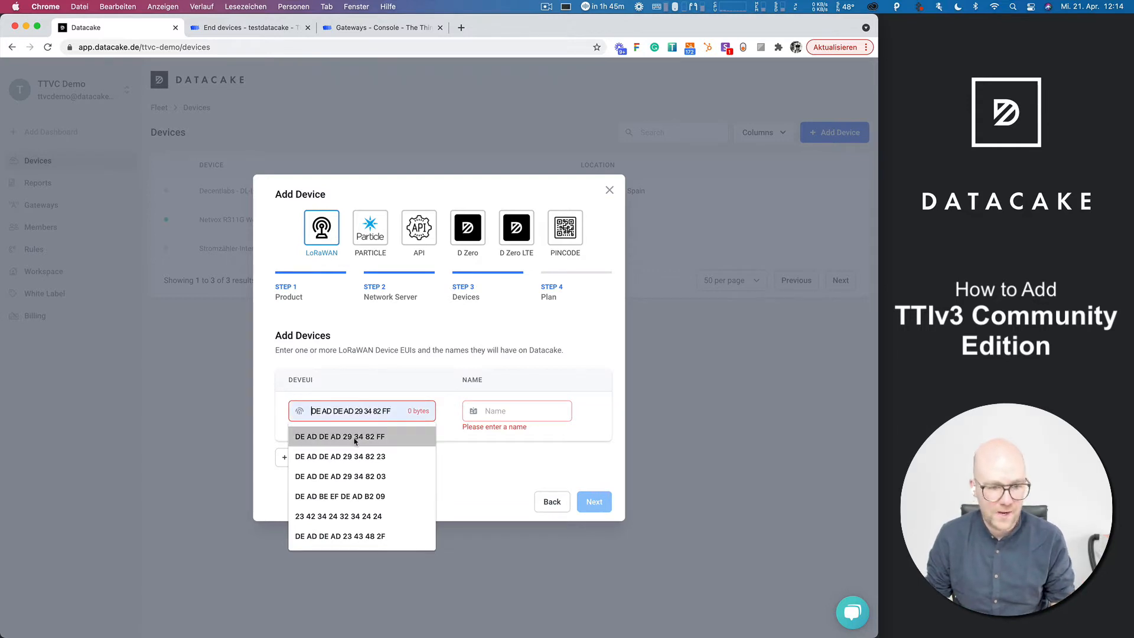
left_click(339, 436)
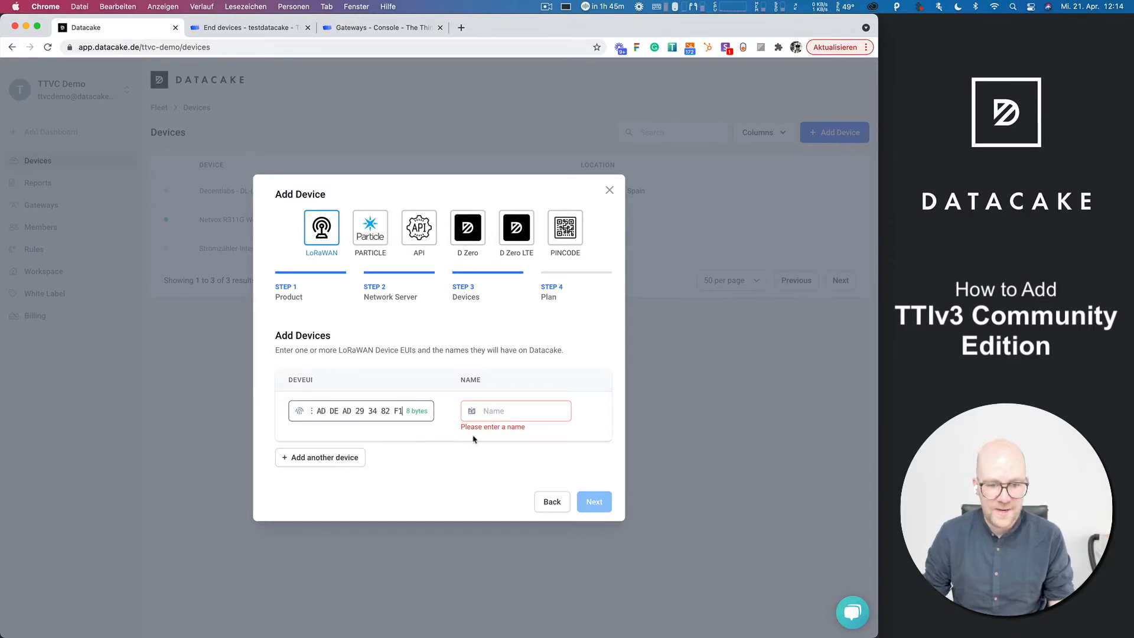
type("Device nu")
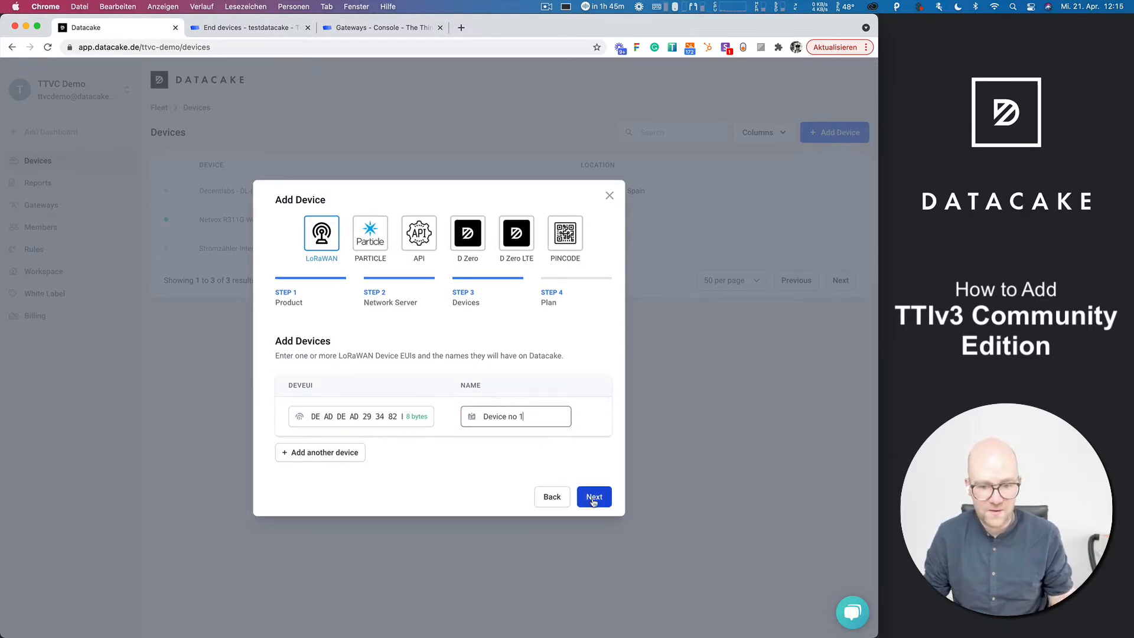
left_click(595, 497)
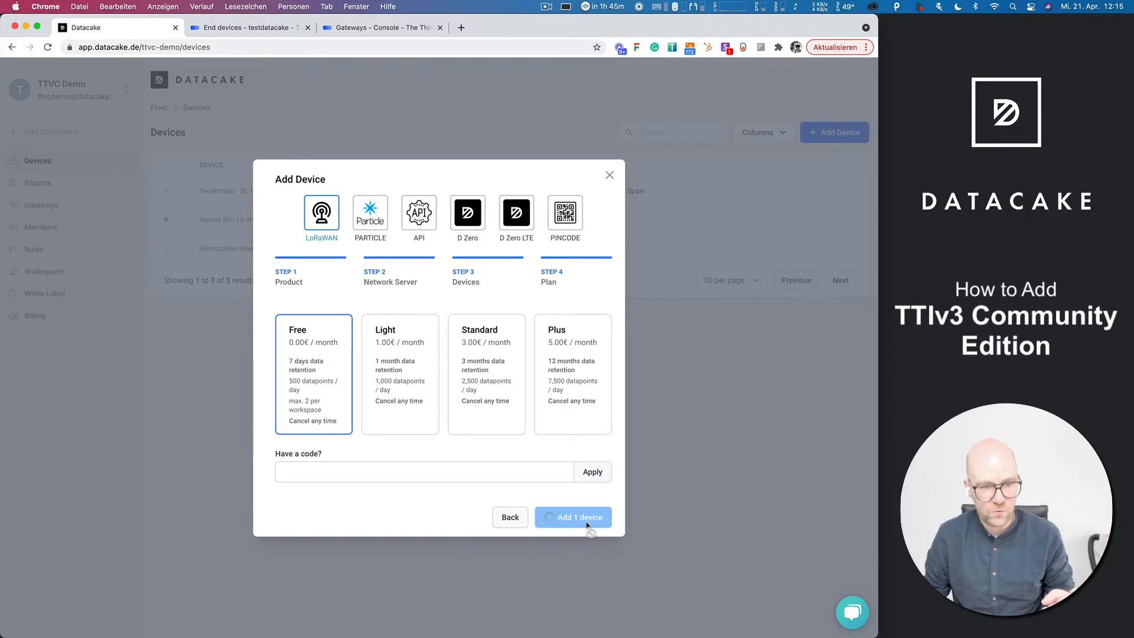
left_click(572, 516)
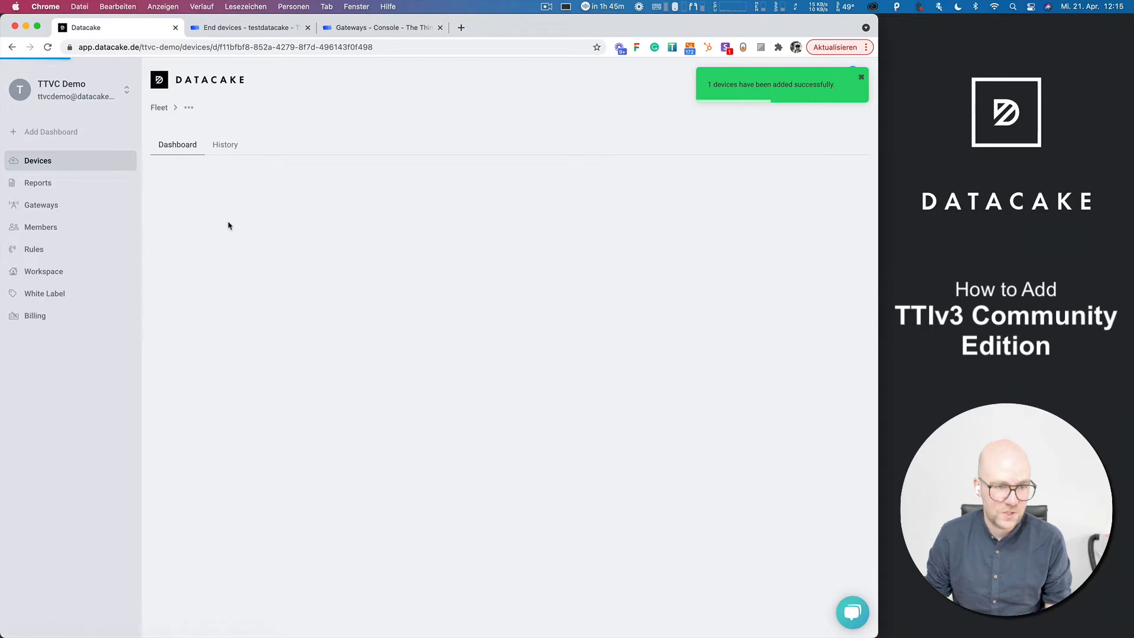
mouse_move(211, 312)
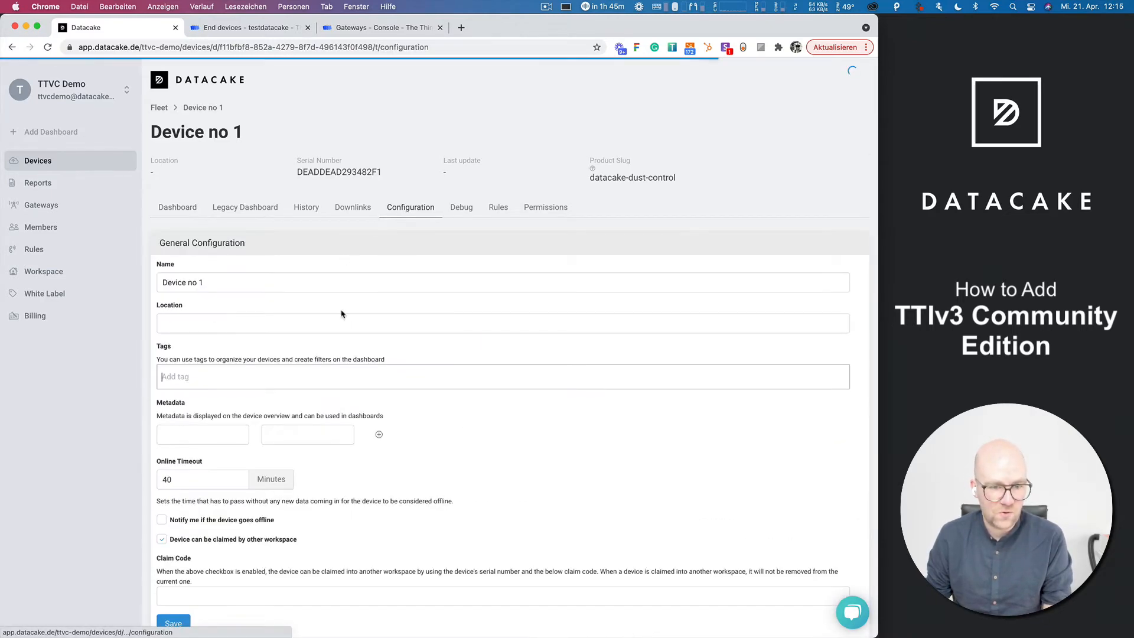
Review the LoRaWAN configuration section and highlight the 'Downlinks not configured' badge.
scroll("down", 3)
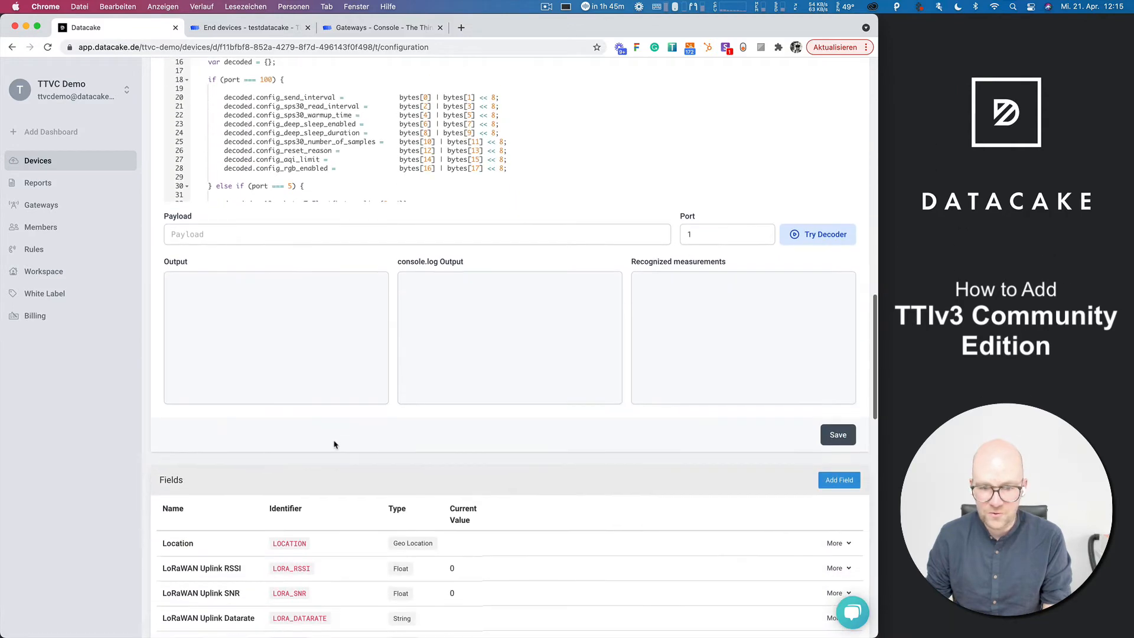
scroll("up", 3)
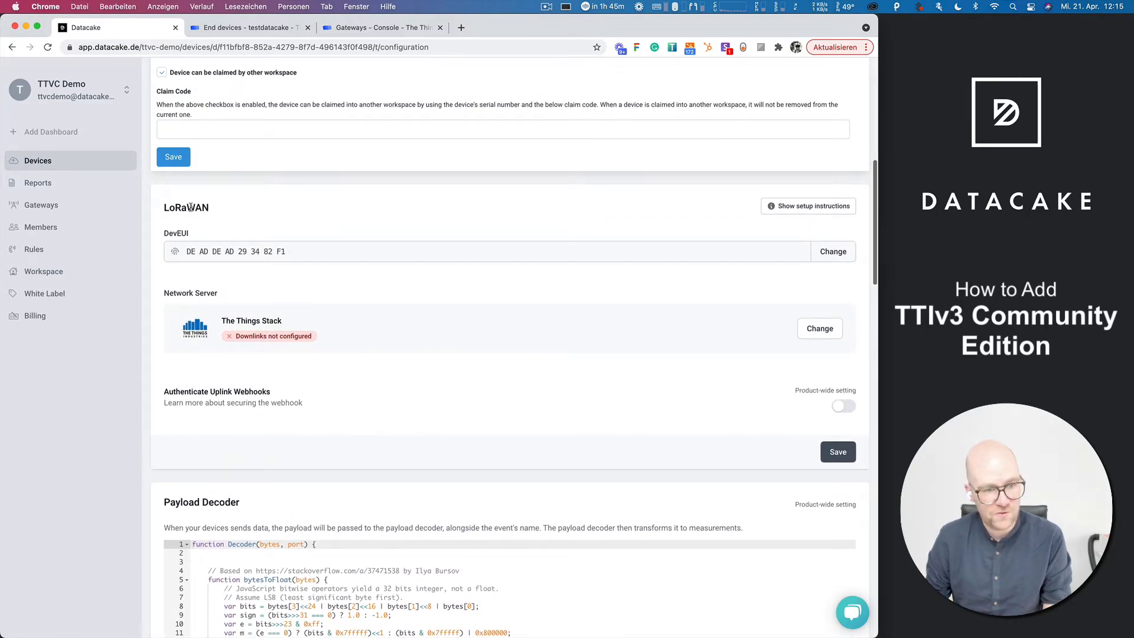
double_click(190, 293)
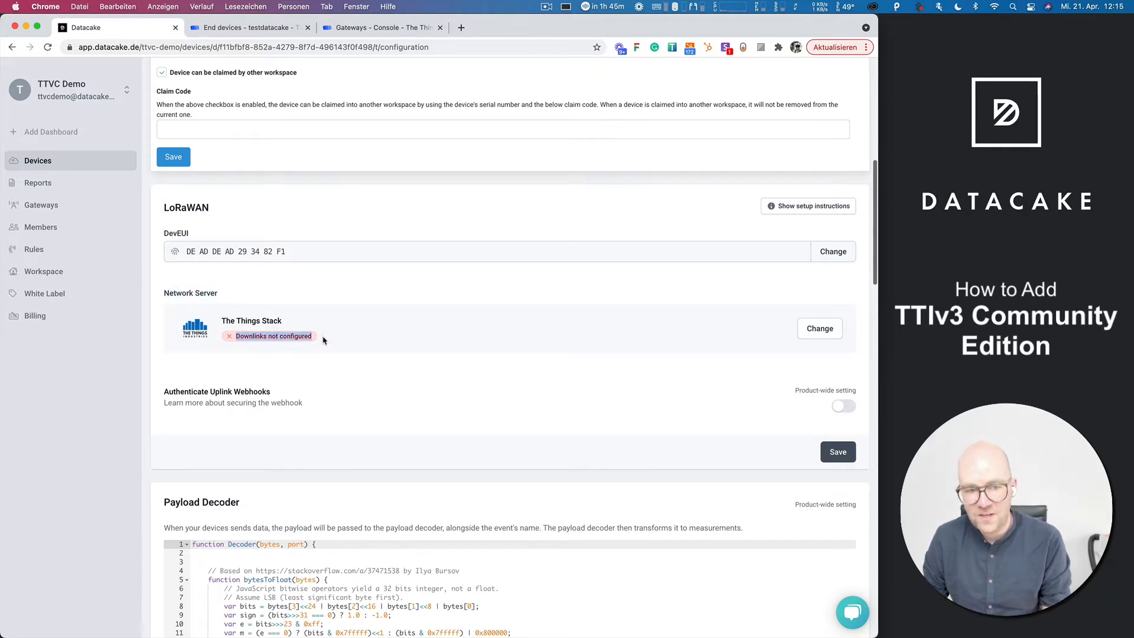
mouse_move(835, 348)
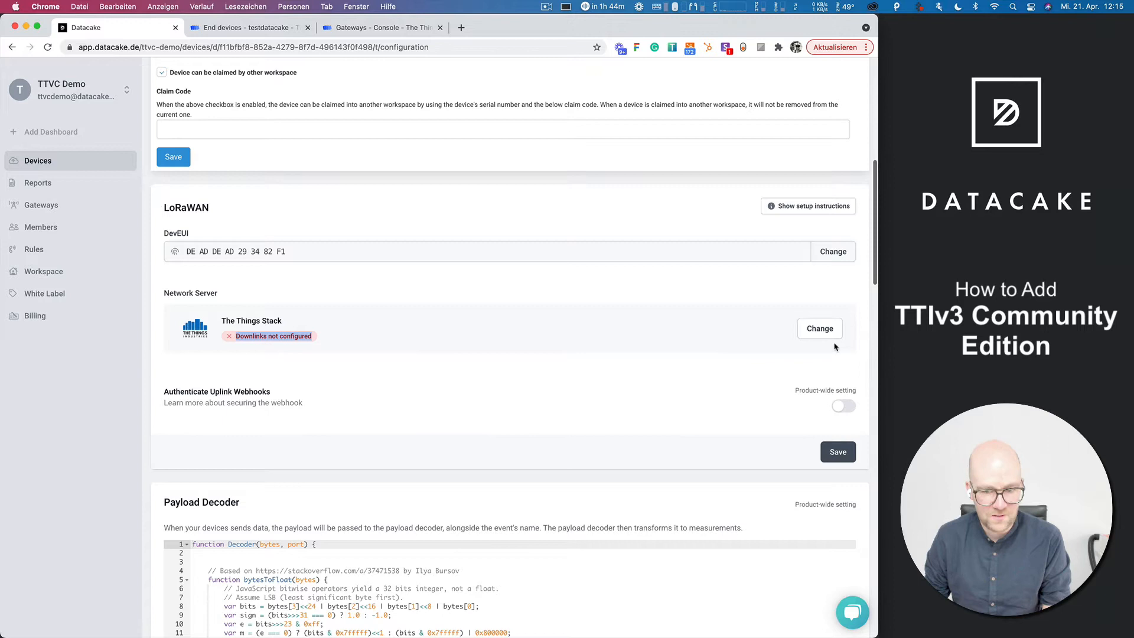
mouse_move(333, 245)
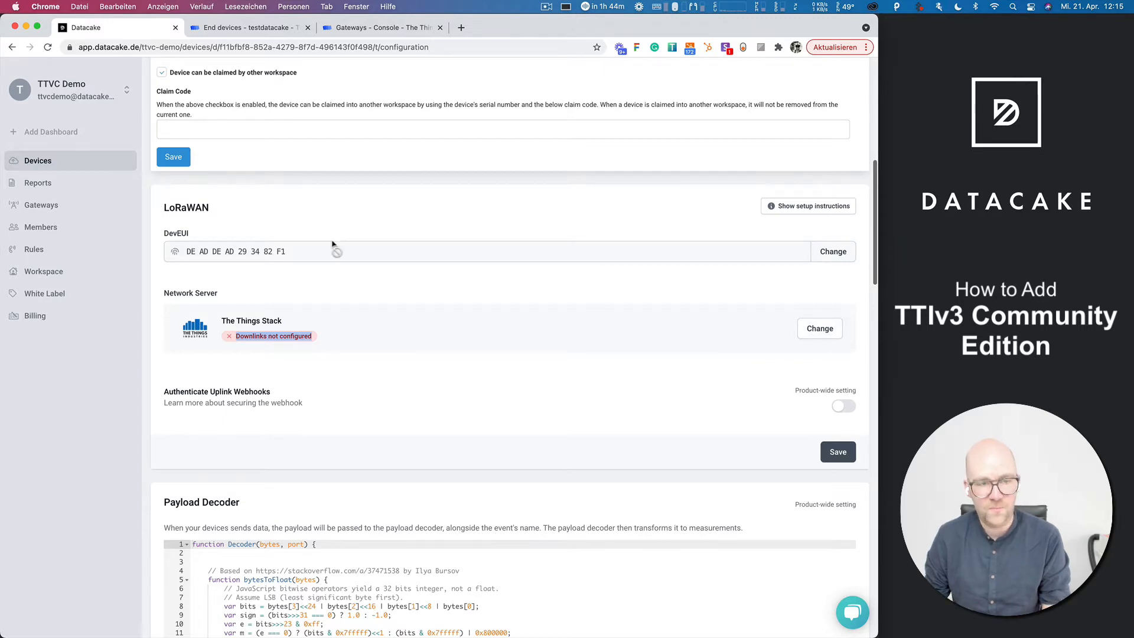
mouse_move(248, 27)
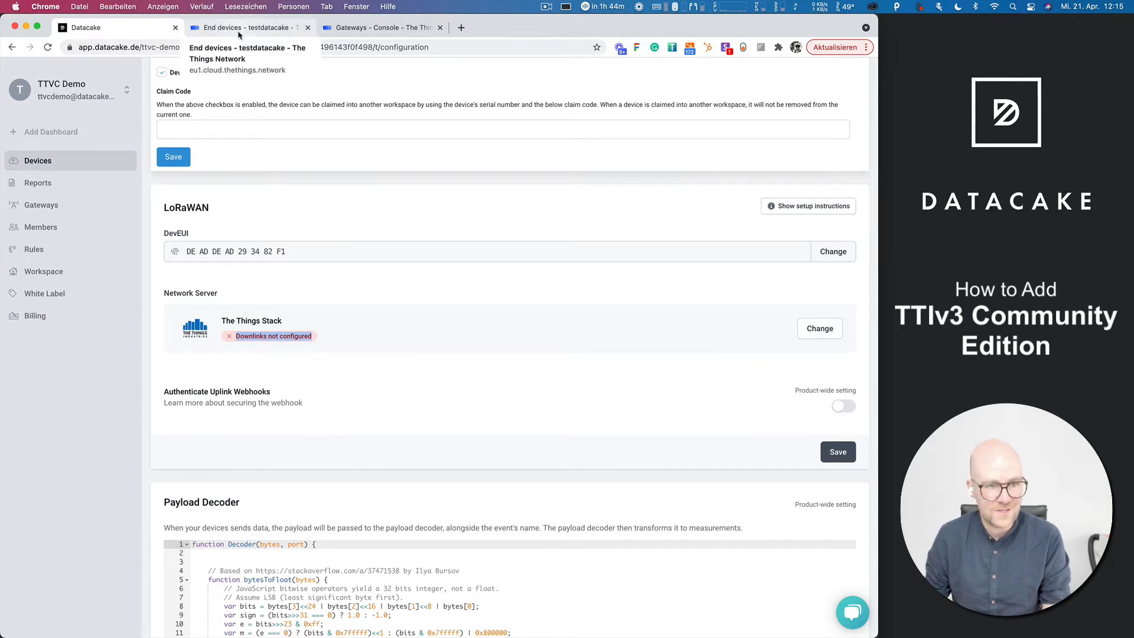
Go to the testdatacake application's Webhooks and add one from the Datacake template.
left_click(249, 27)
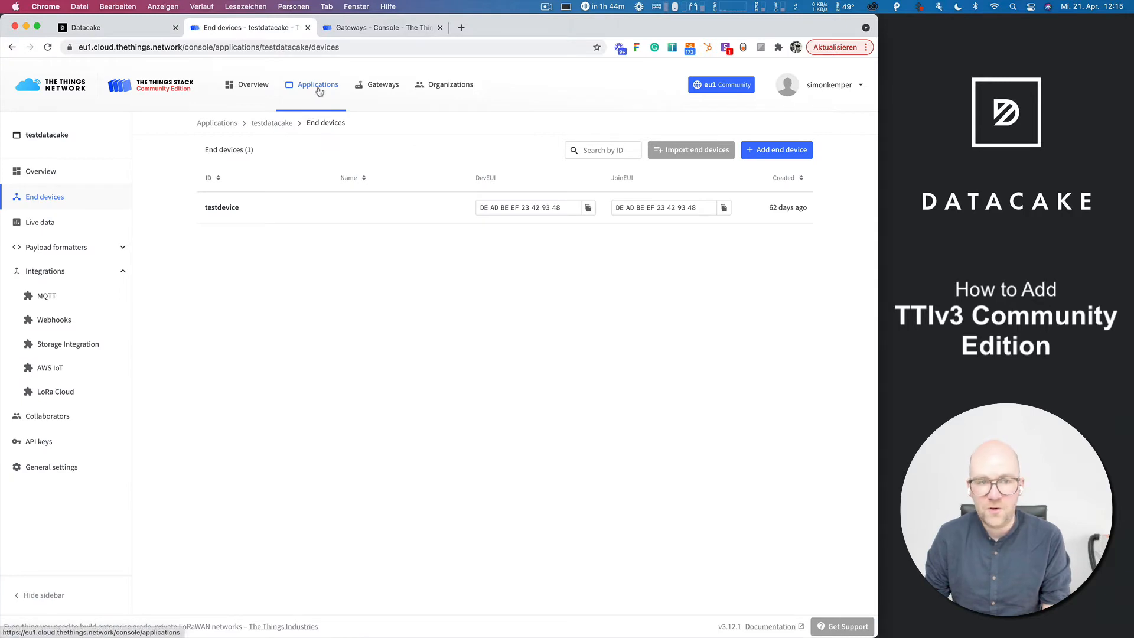
mouse_move(46, 295)
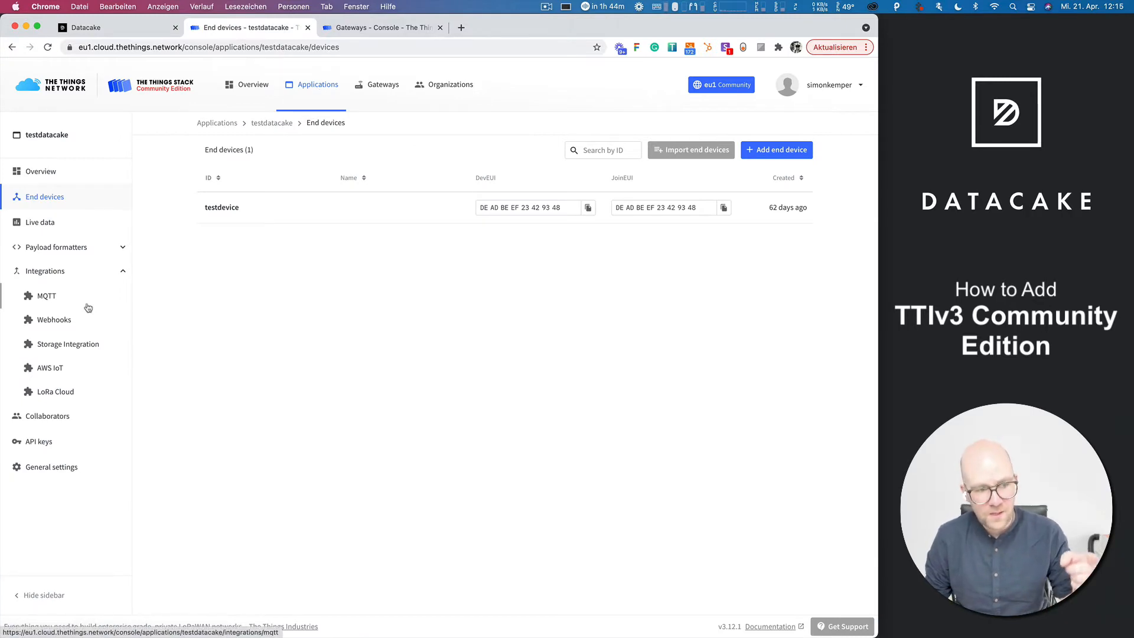
left_click(43, 271)
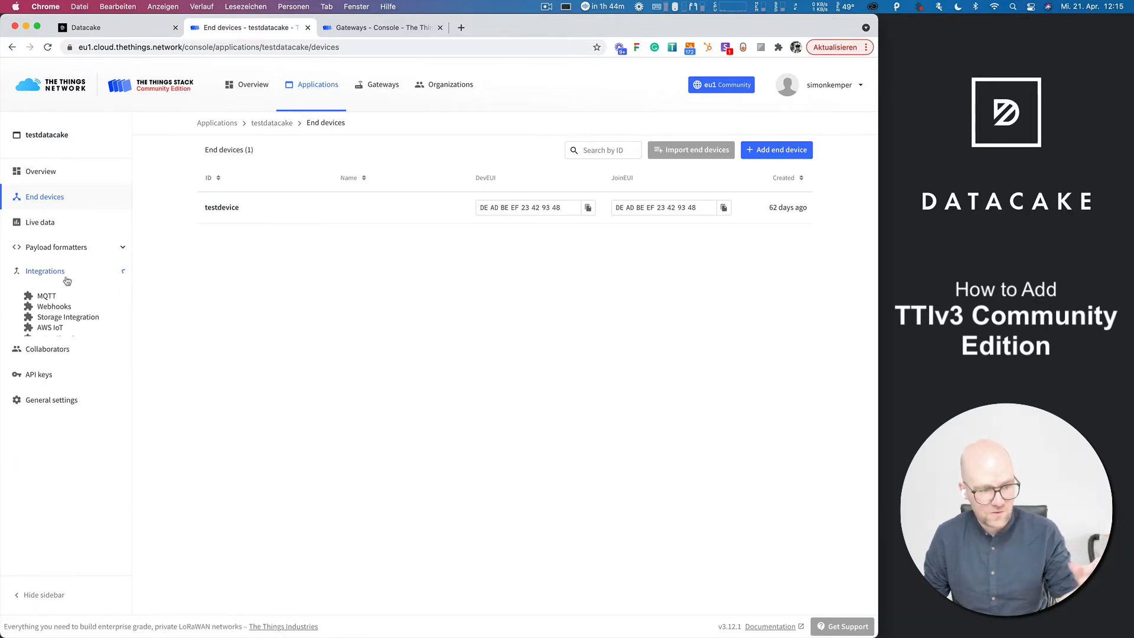
left_click(45, 270)
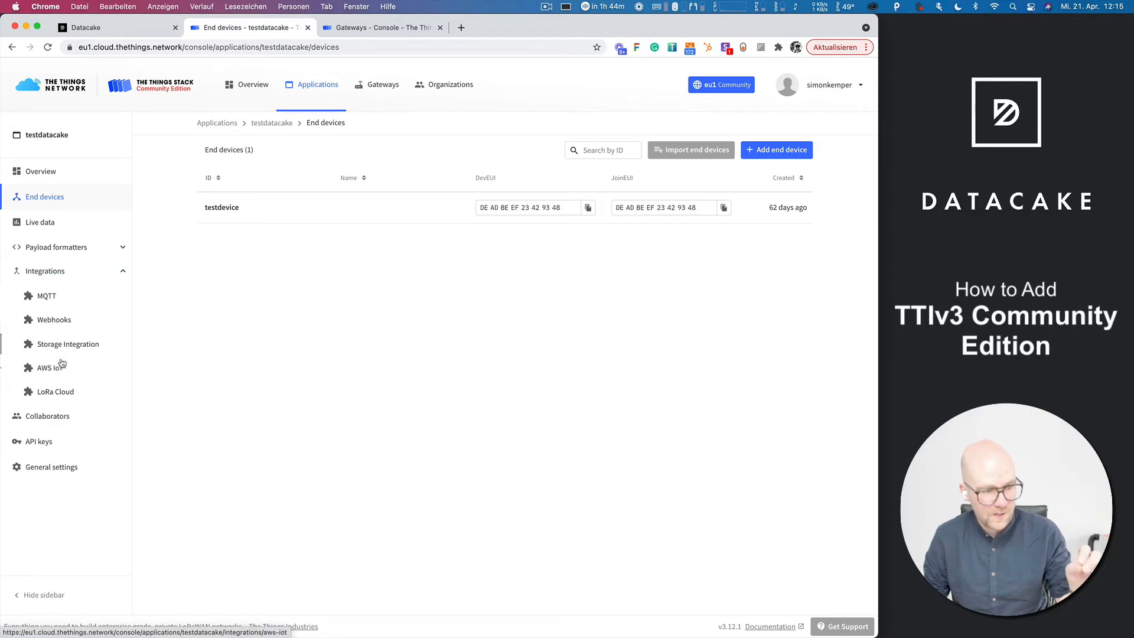
left_click(53, 319)
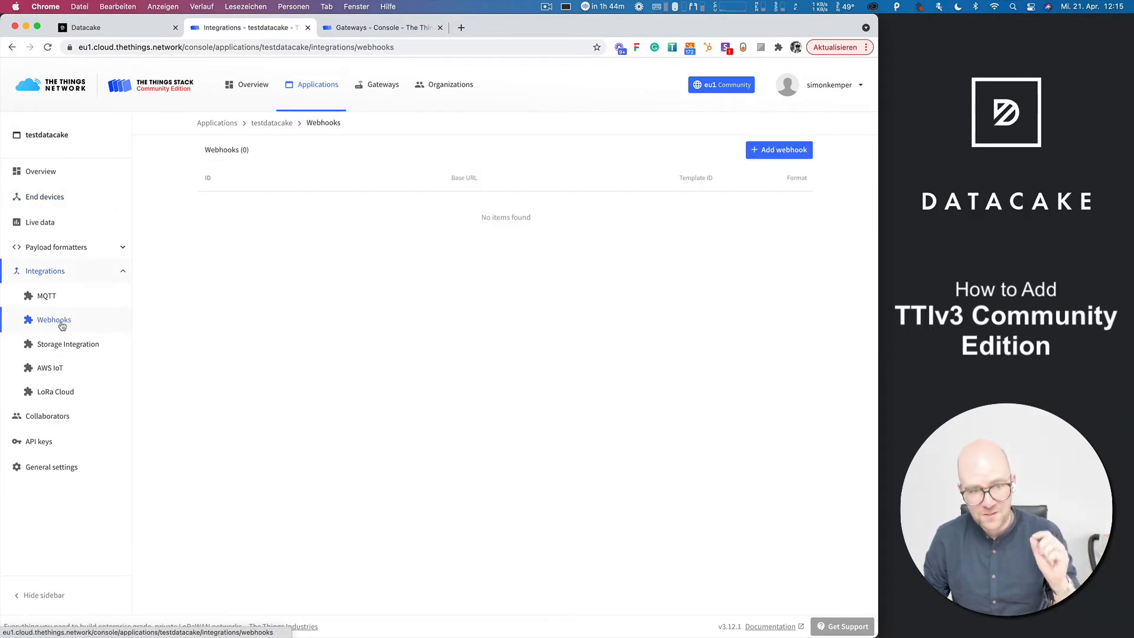
left_click(779, 150)
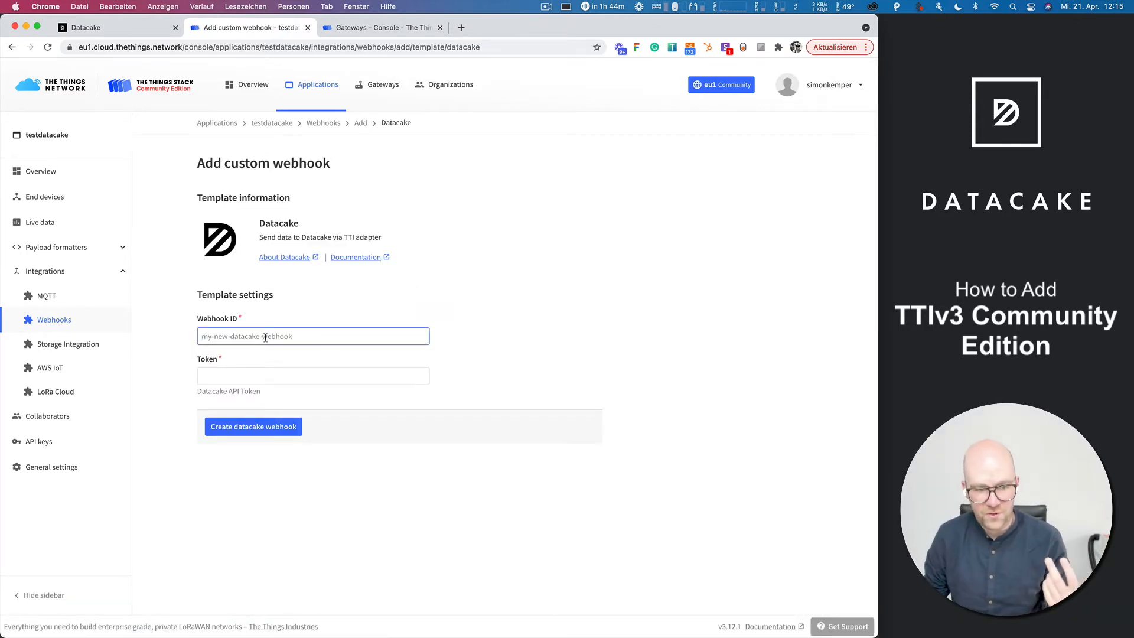
Enter the Webhook ID, shorten it to datacake-integration, and head to Datacake for a token.
type("datacake")
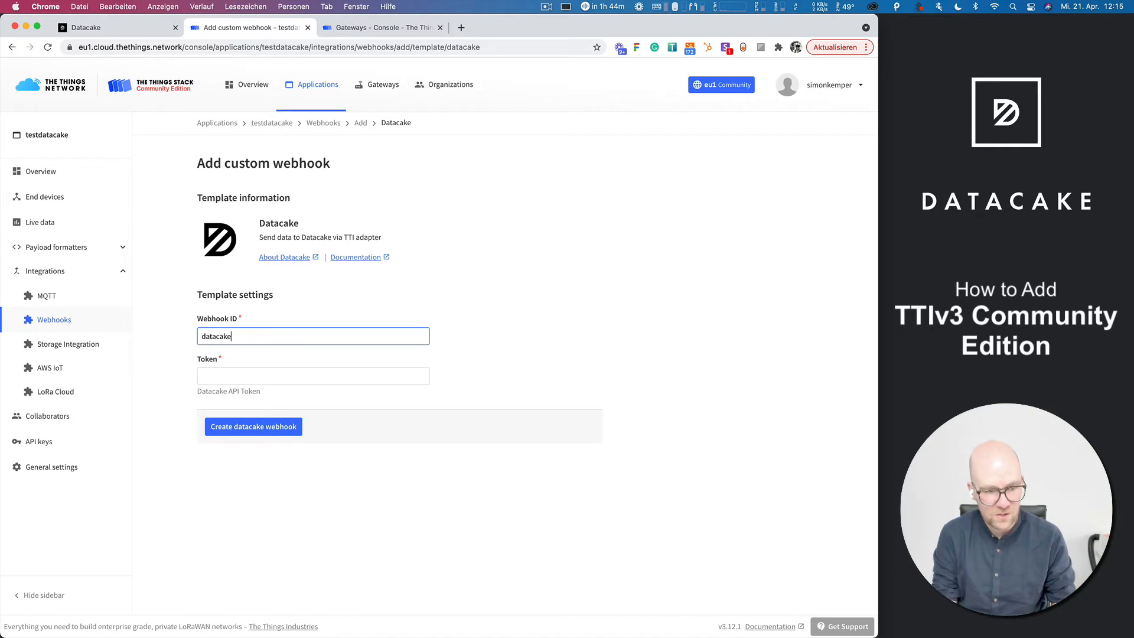
type("-integr")
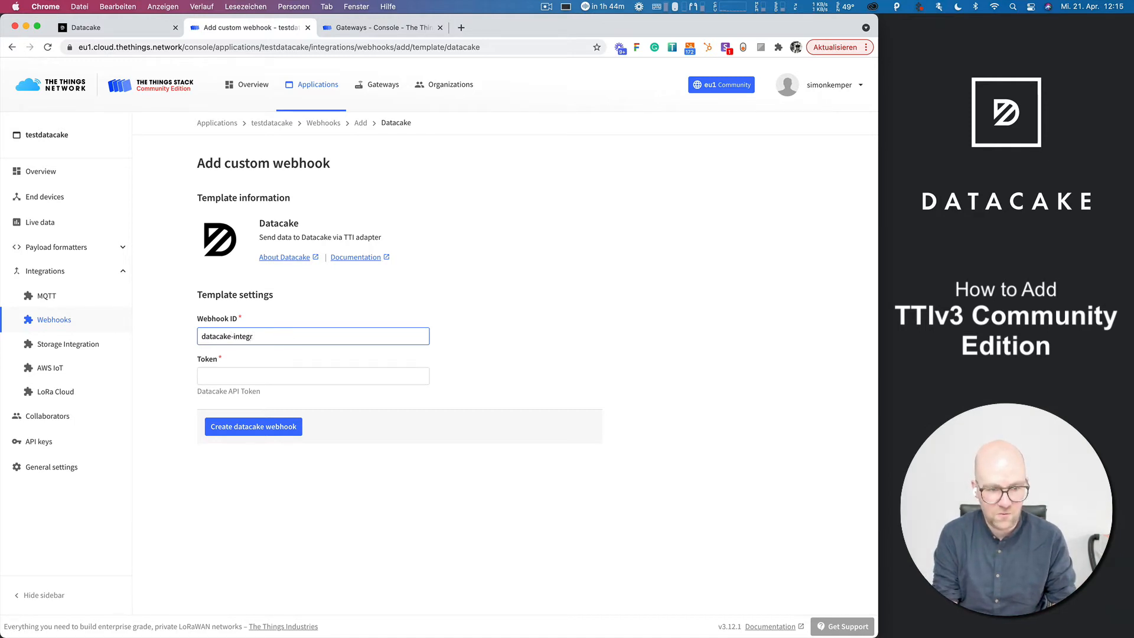
type("ation.20394820")
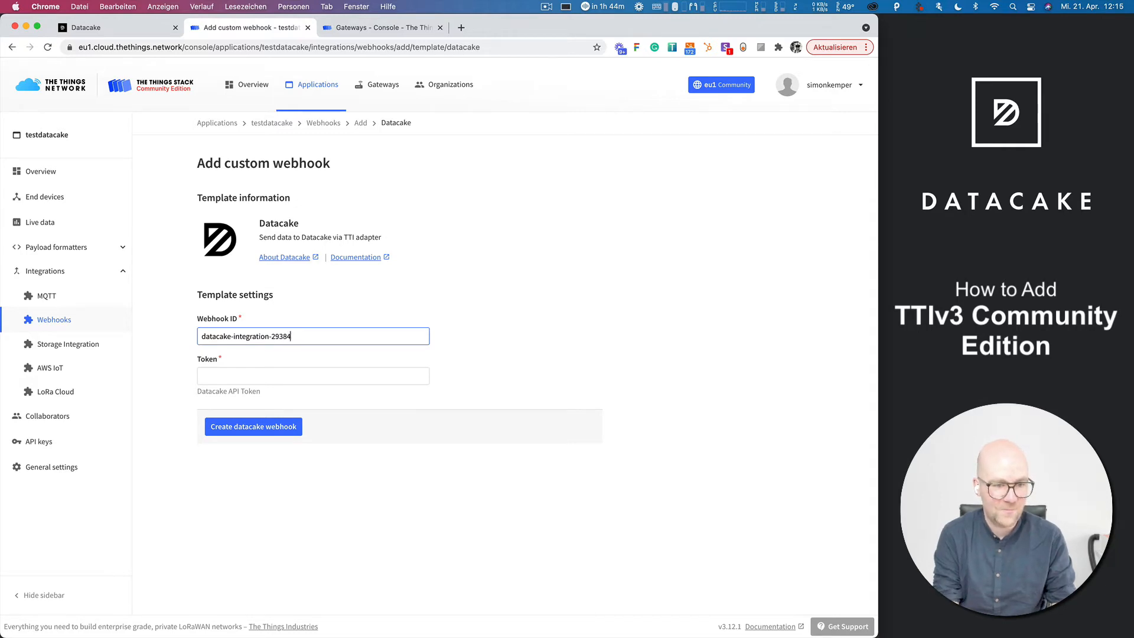
left_click(312, 376)
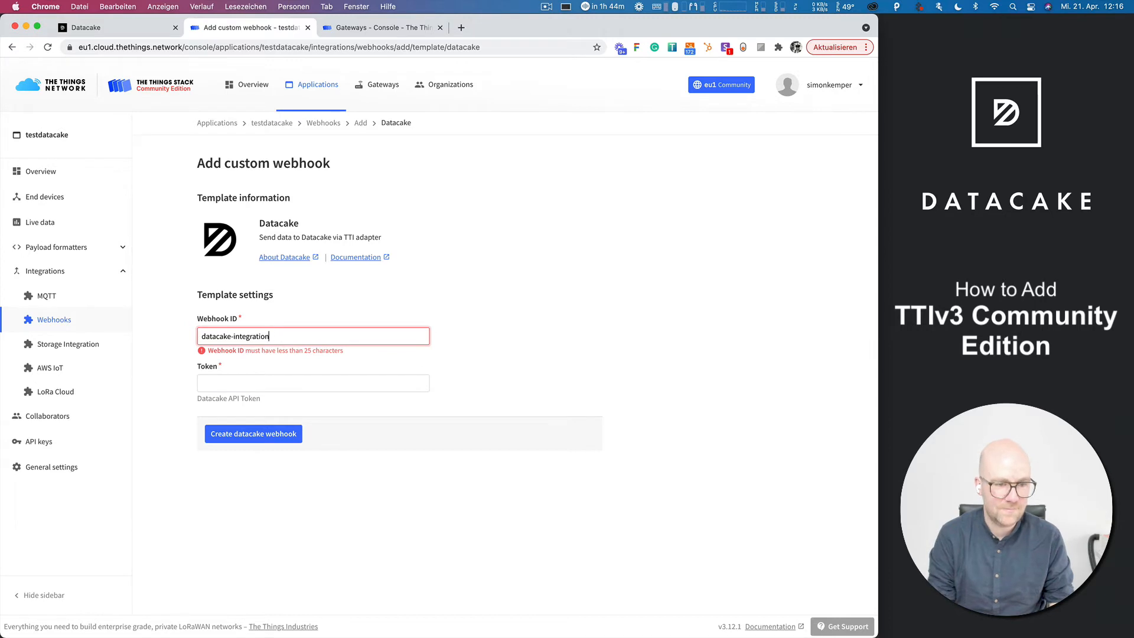
left_click(312, 382)
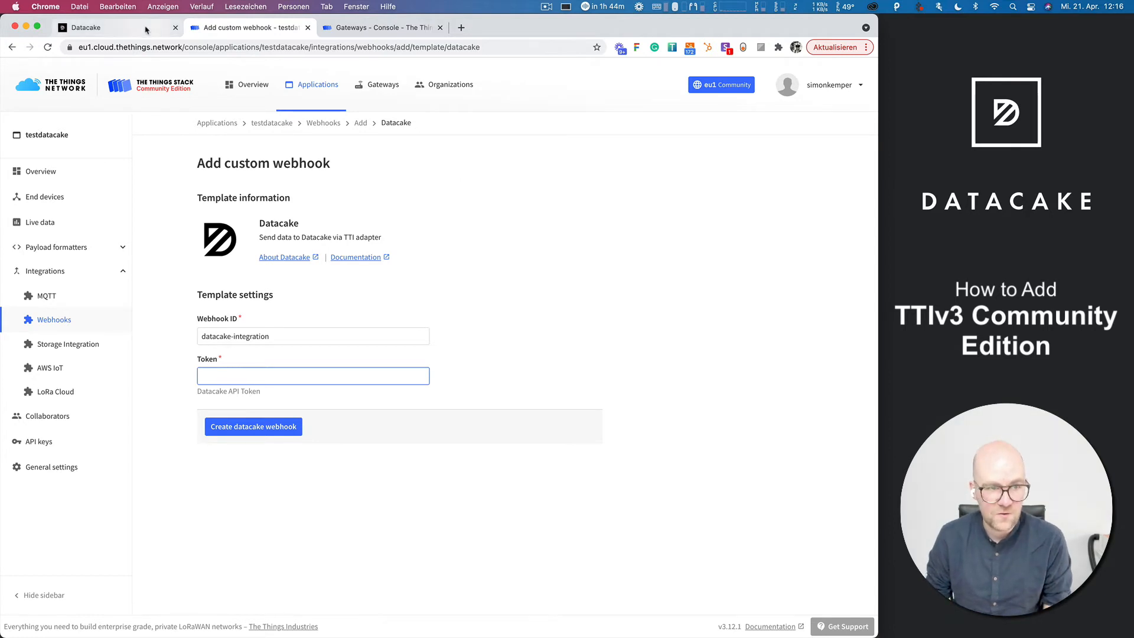
left_click(82, 27)
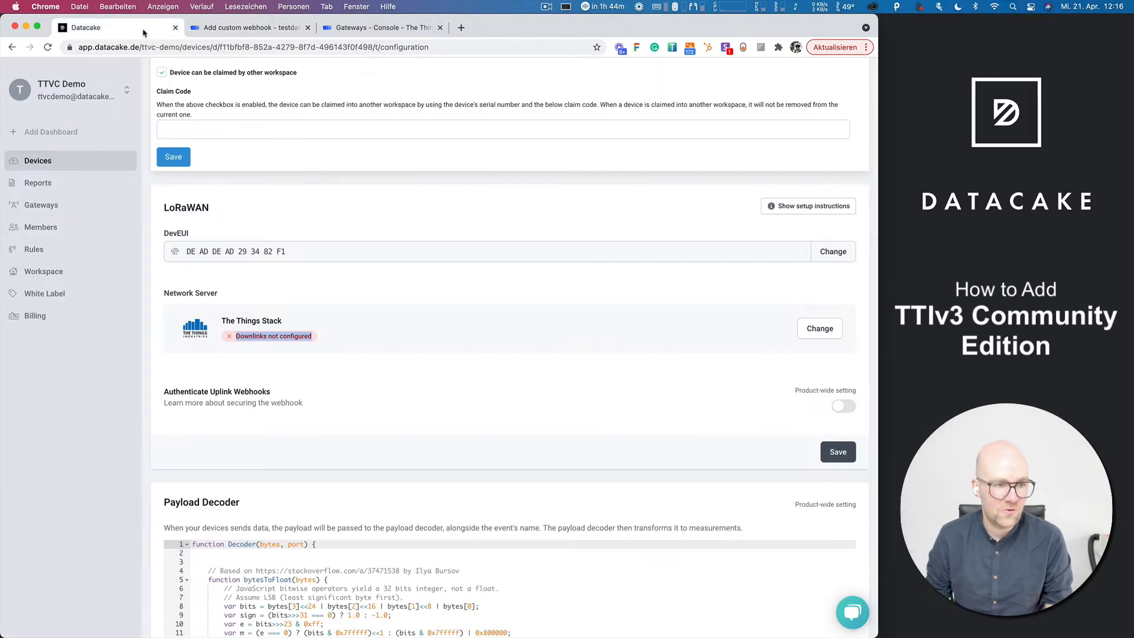
Go to workspace Members, API Users, and begin adding a new API user.
left_click(40, 227)
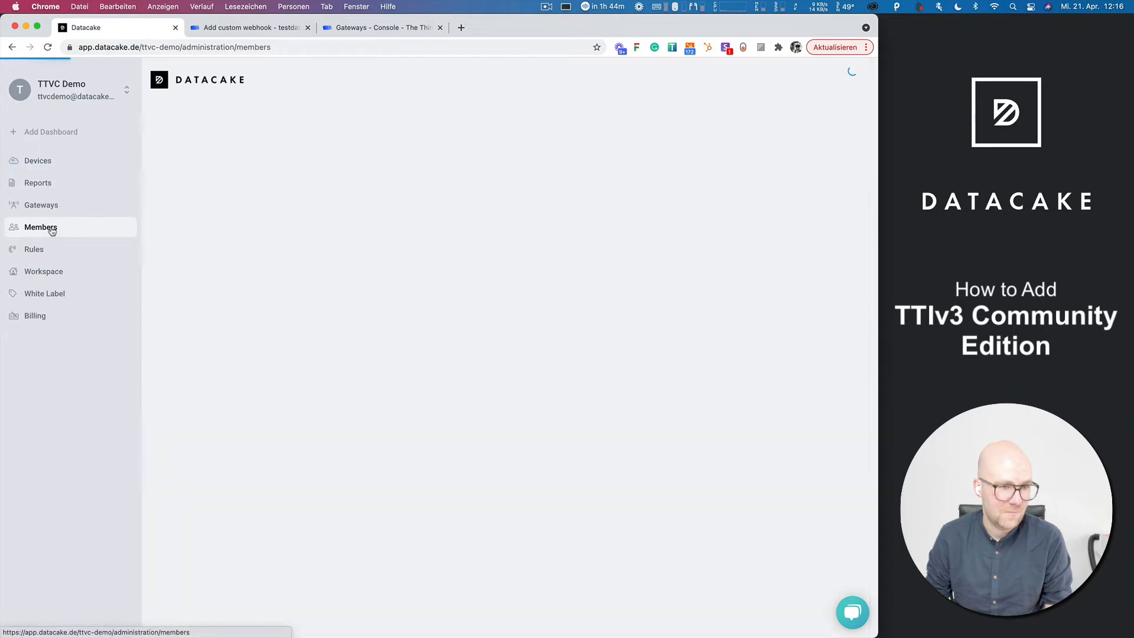
left_click(40, 227)
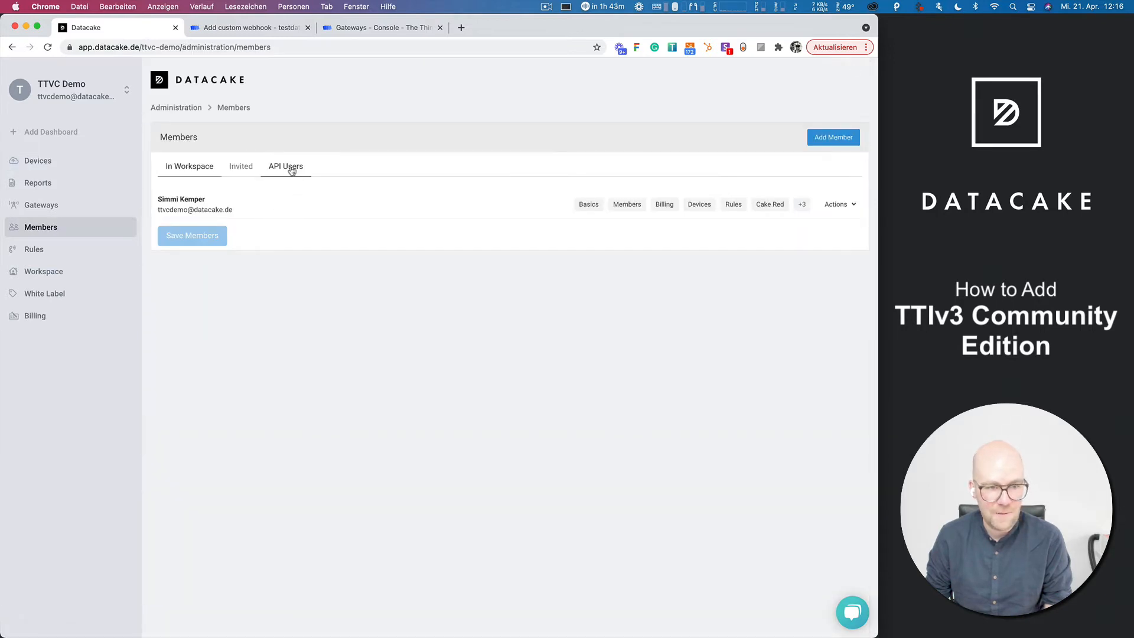
left_click(285, 165)
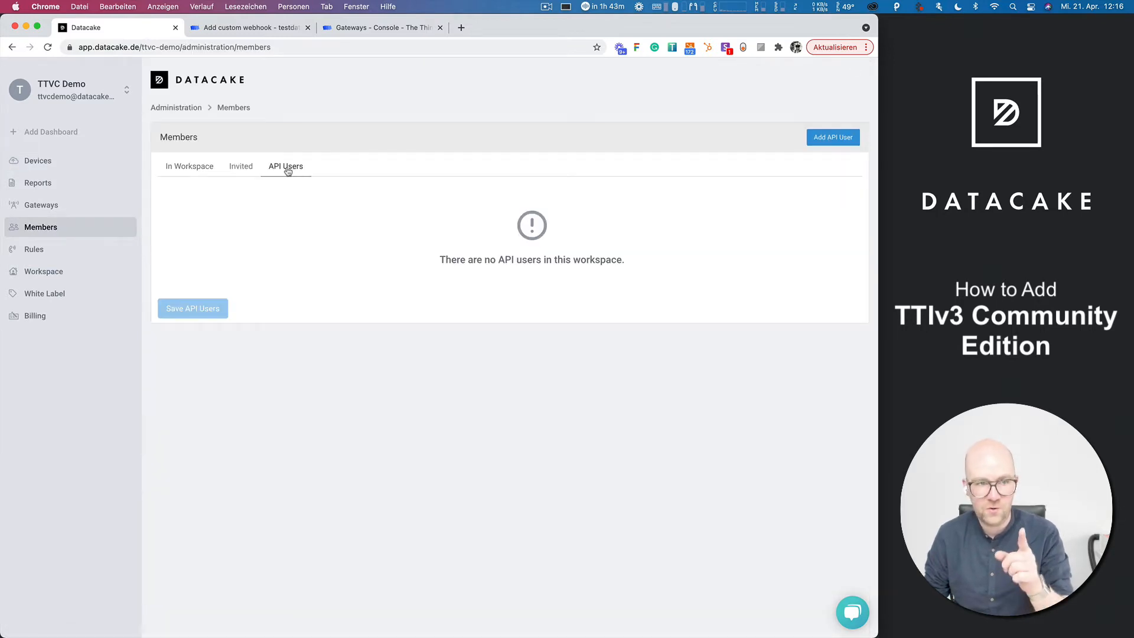
left_click(834, 137)
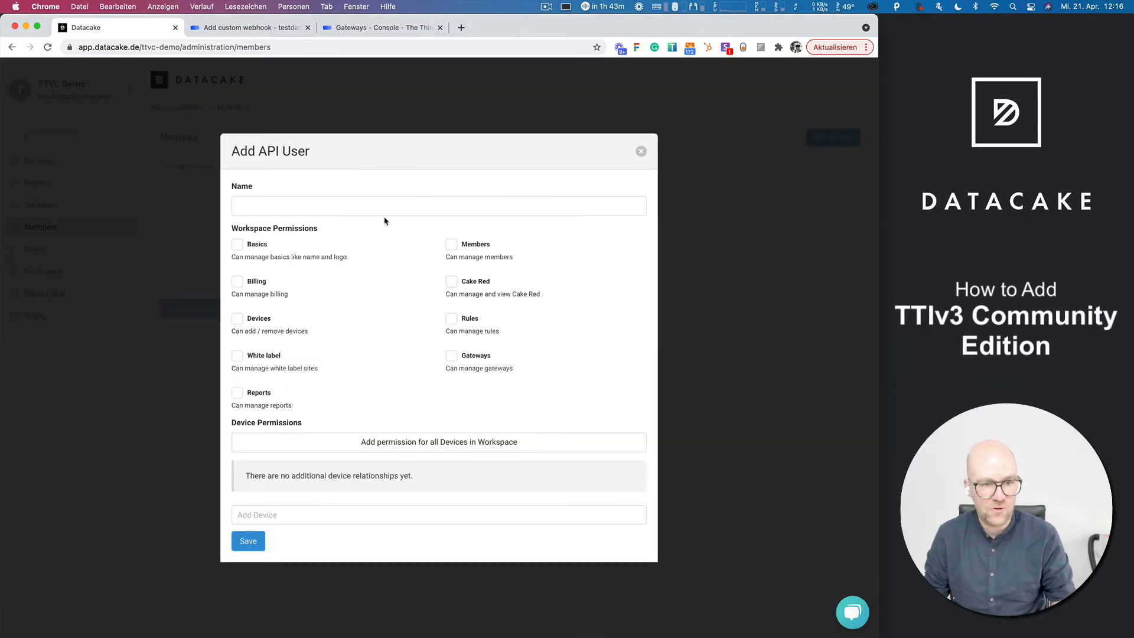
Name the API user TTI Token with device and measurement-recording permissions, and save it.
type("TTI To")
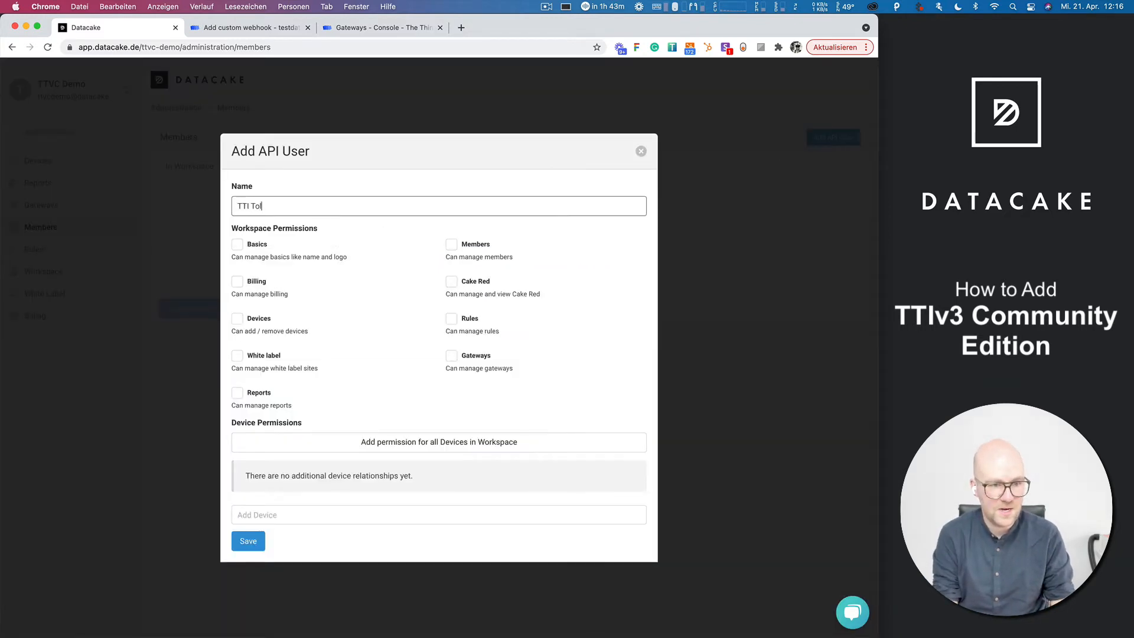
type("ken")
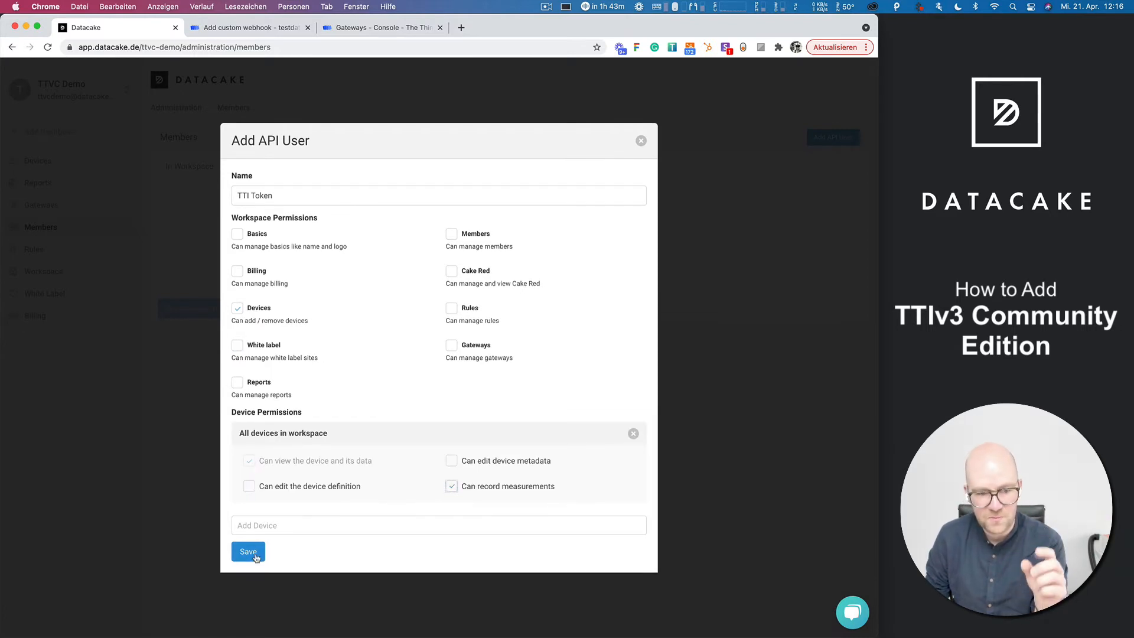
left_click(248, 551)
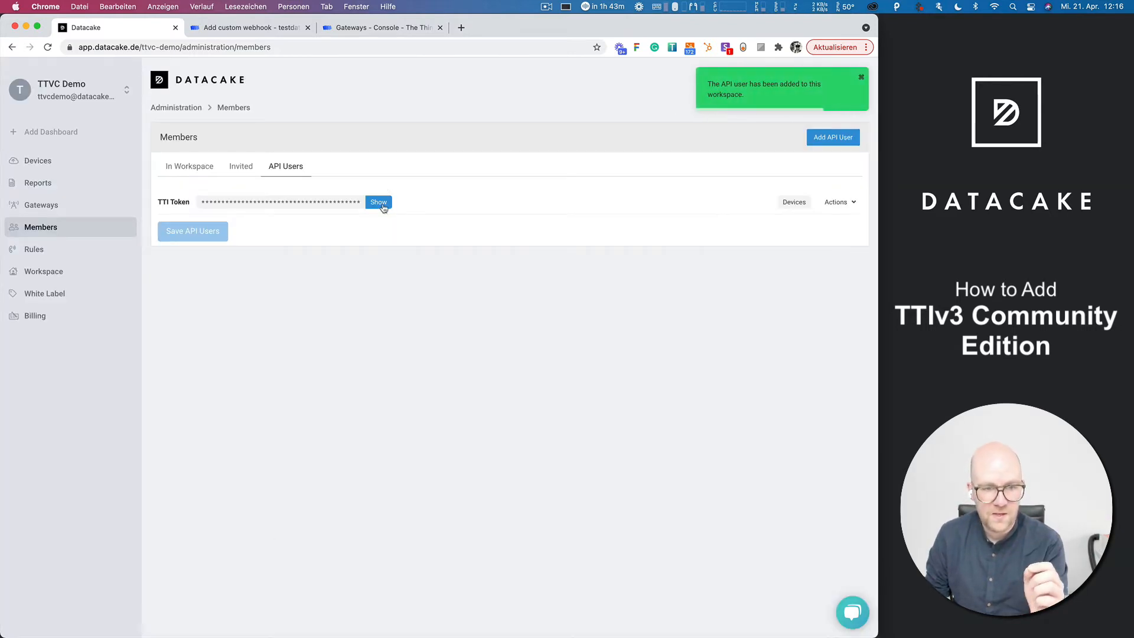
Copy the TTI Token from Datacake into the Token field and create the datacake webhook.
left_click(378, 202)
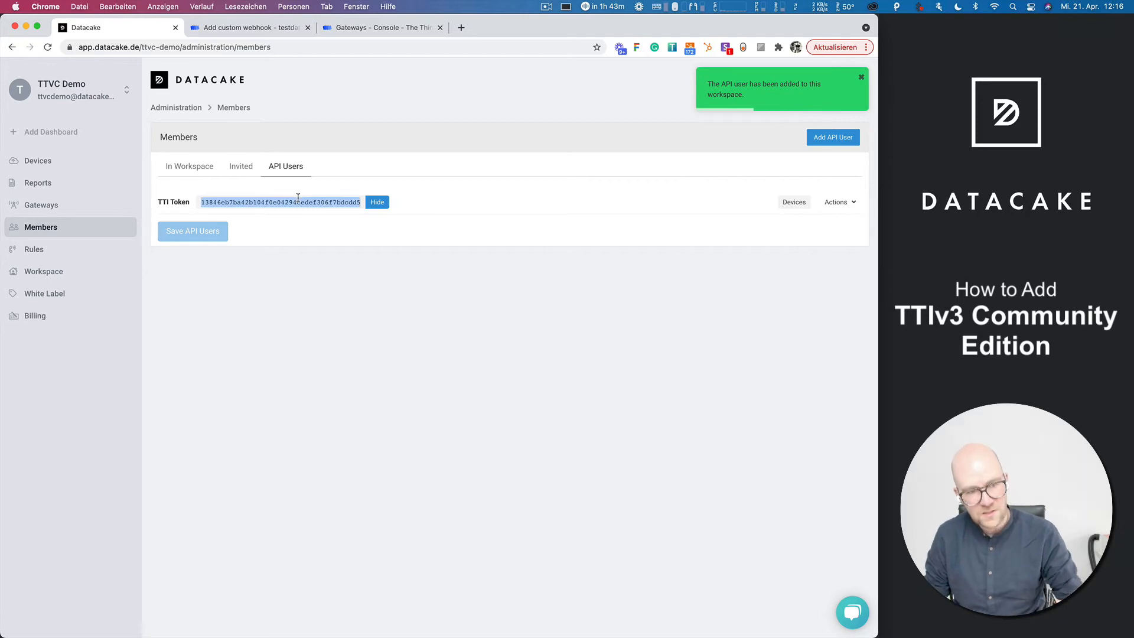
mouse_move(381, 27)
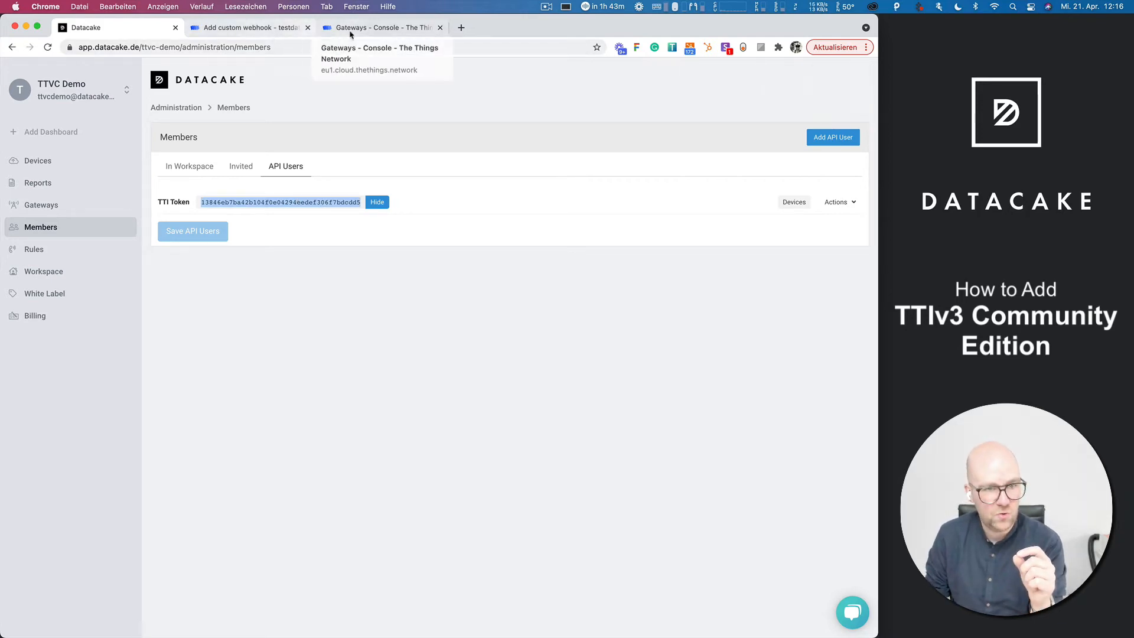
left_click(249, 27)
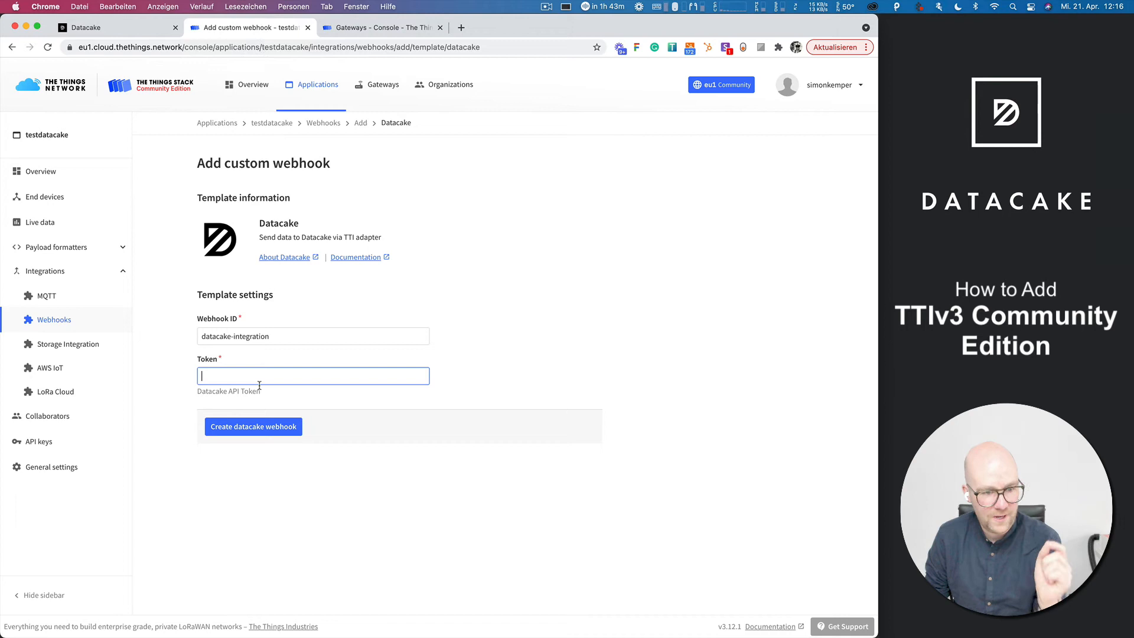
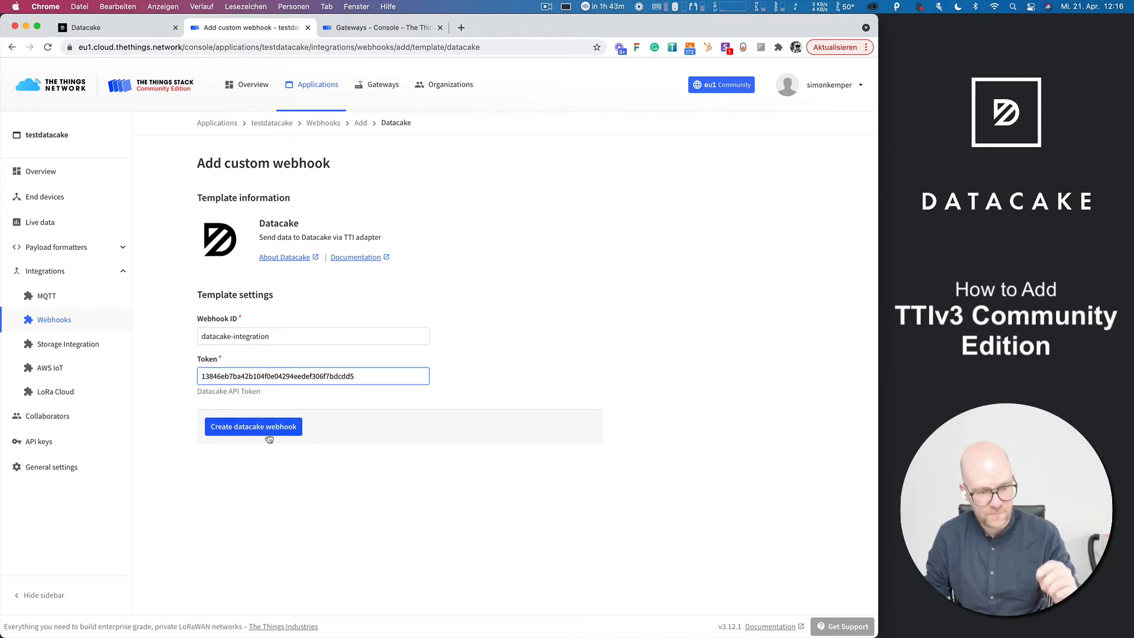
left_click(253, 426)
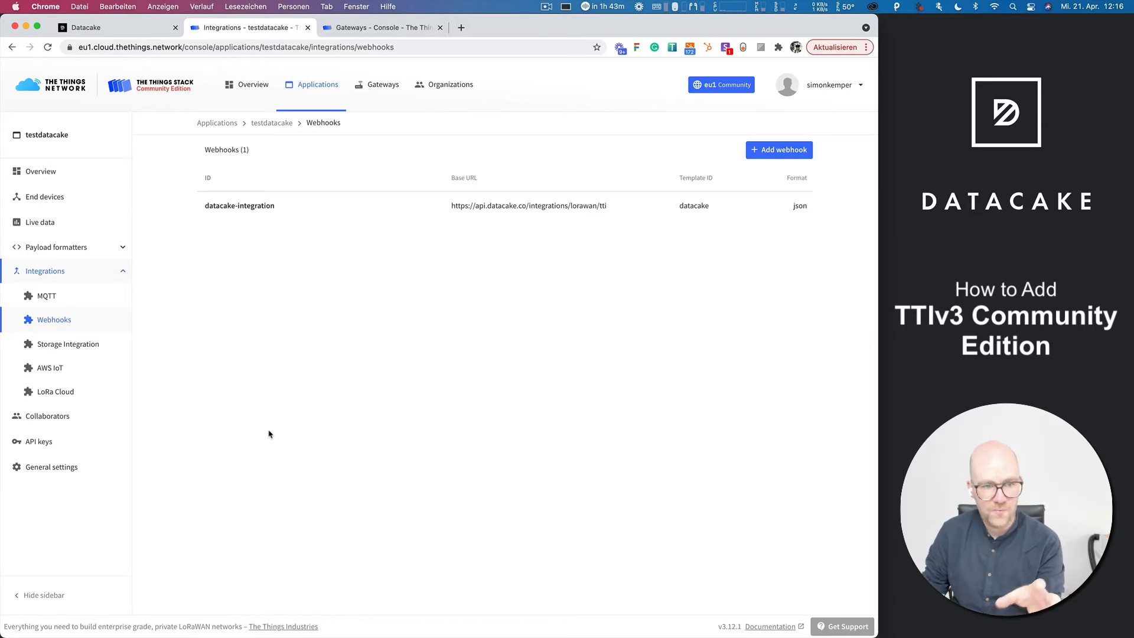
mouse_move(299, 327)
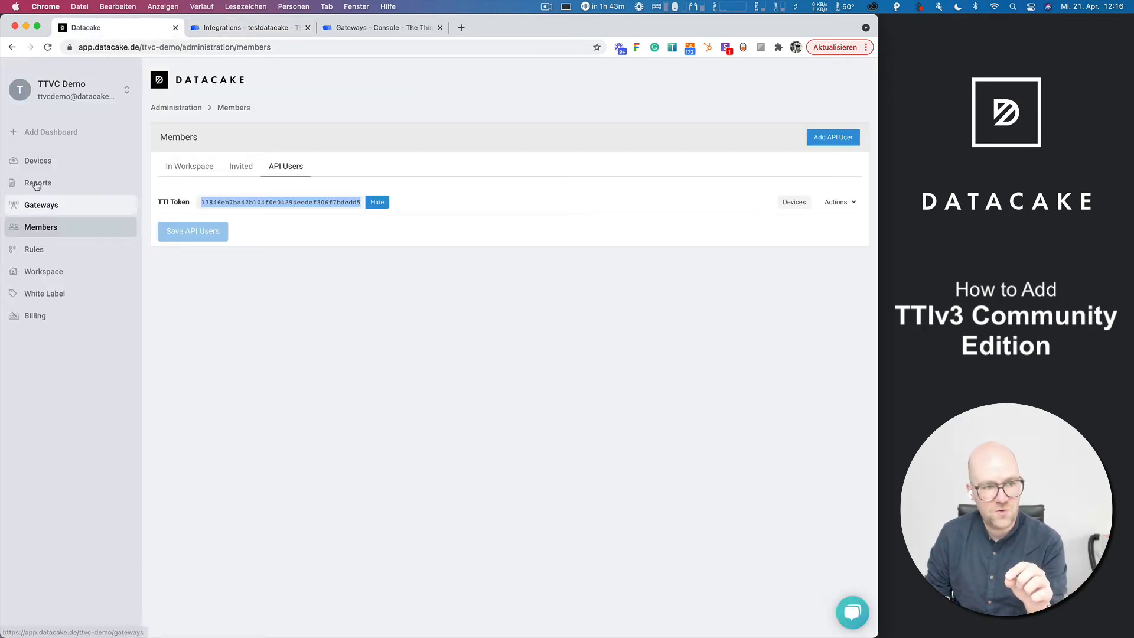
Bring up Device no 1's Configuration page with its LoRaWAN network server settings.
left_click(38, 159)
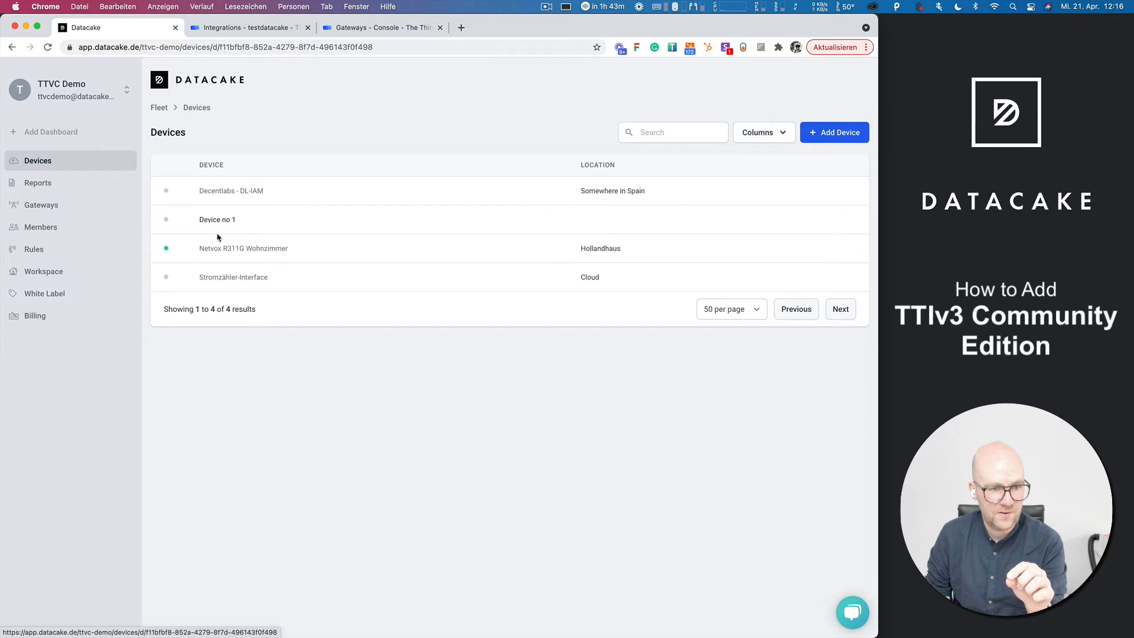
left_click(218, 219)
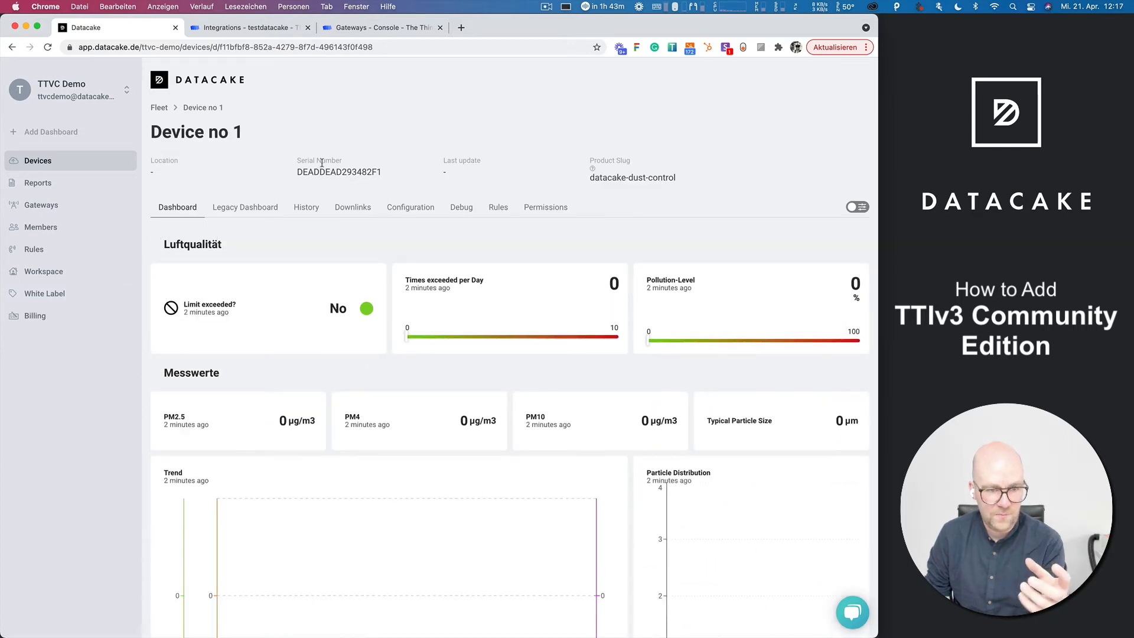
left_click(410, 206)
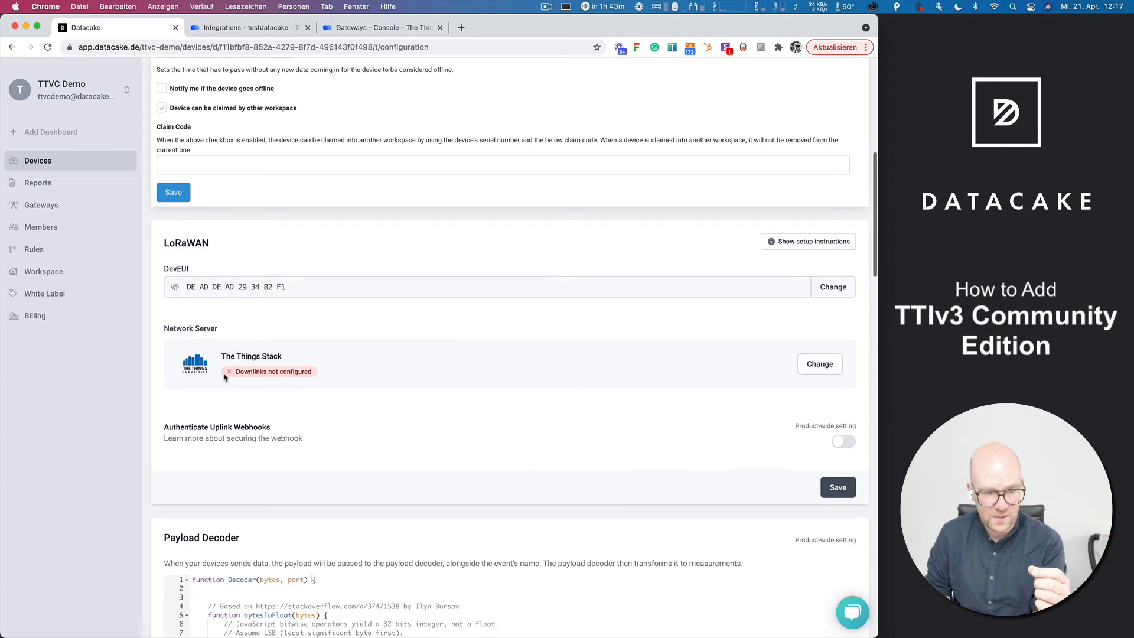
mouse_move(832, 370)
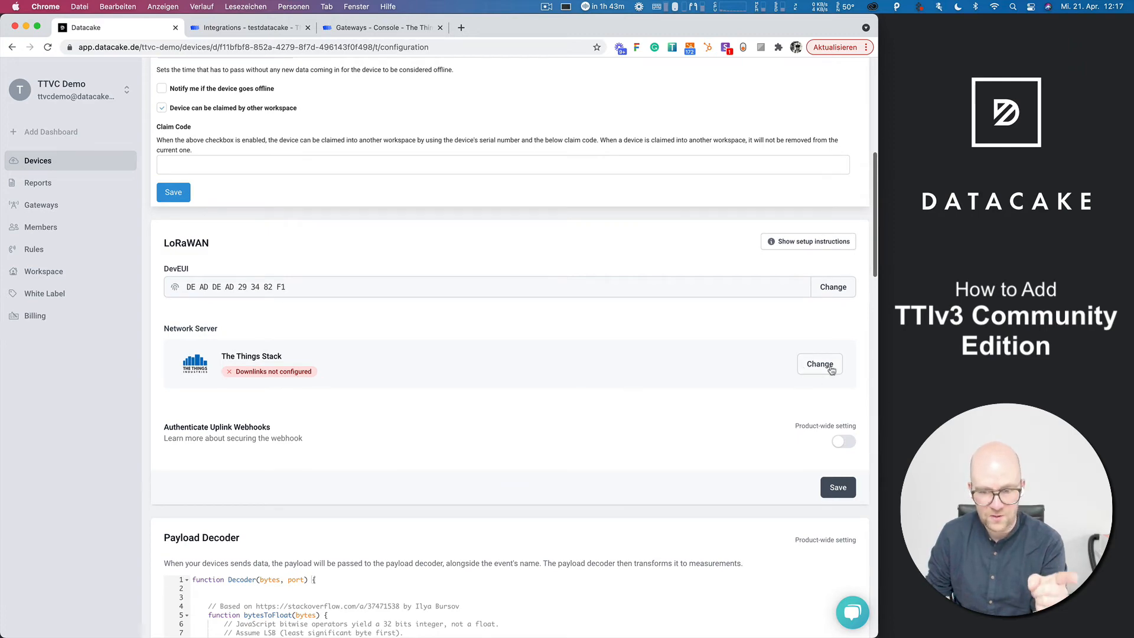
Fill TTI App Id with testdatacake, copied from the application overview in The Things Stack.
left_click(820, 364)
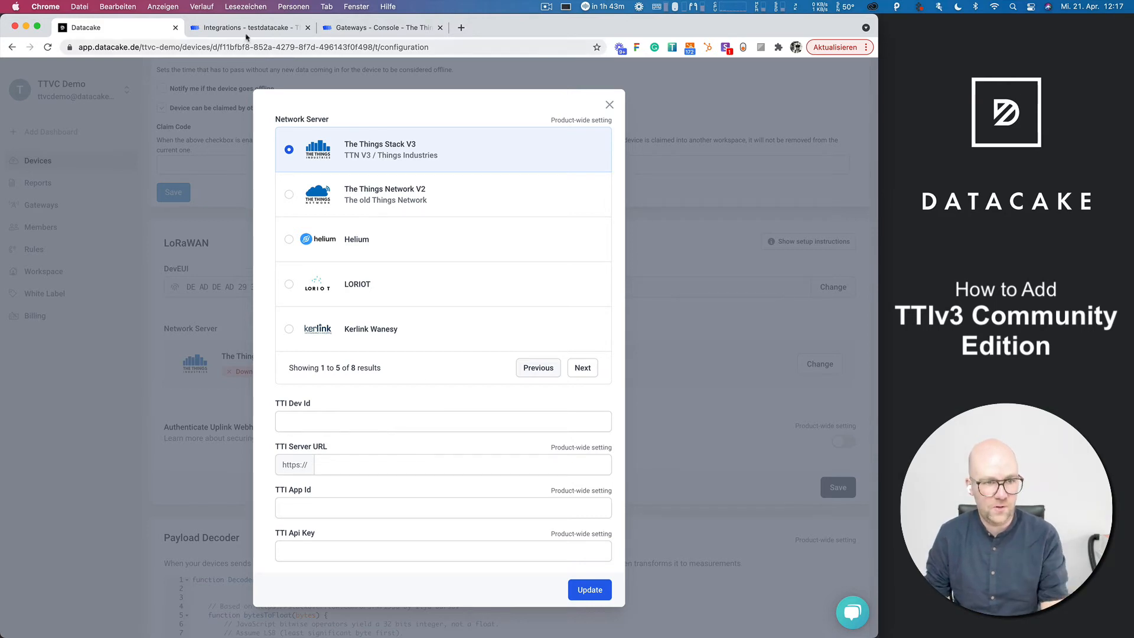
mouse_move(250, 28)
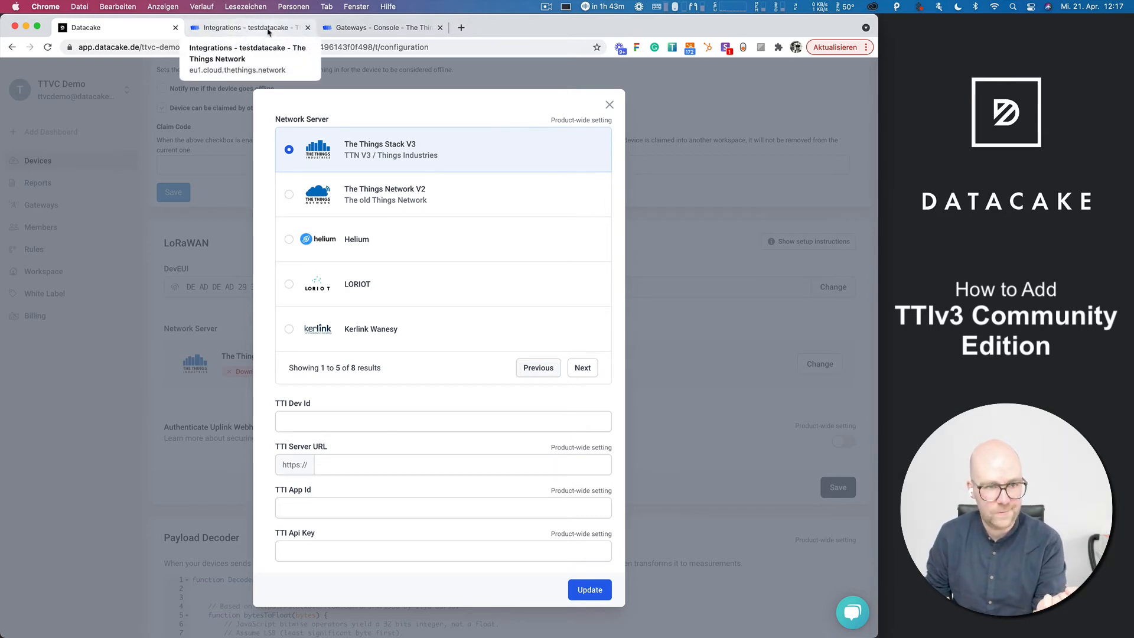
left_click(250, 27)
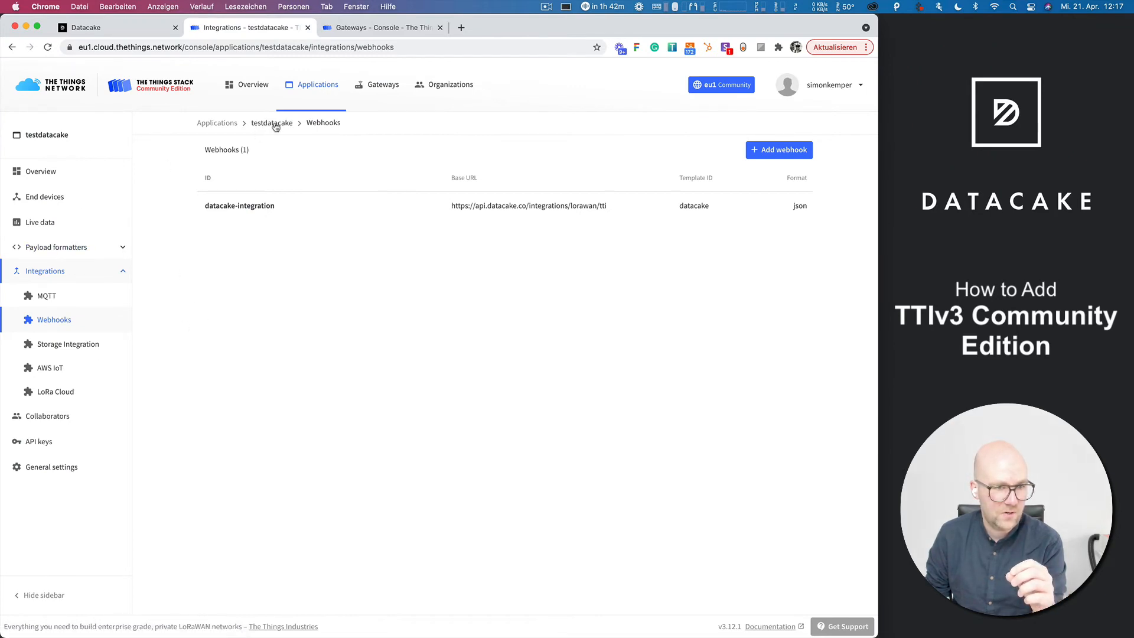
left_click(271, 122)
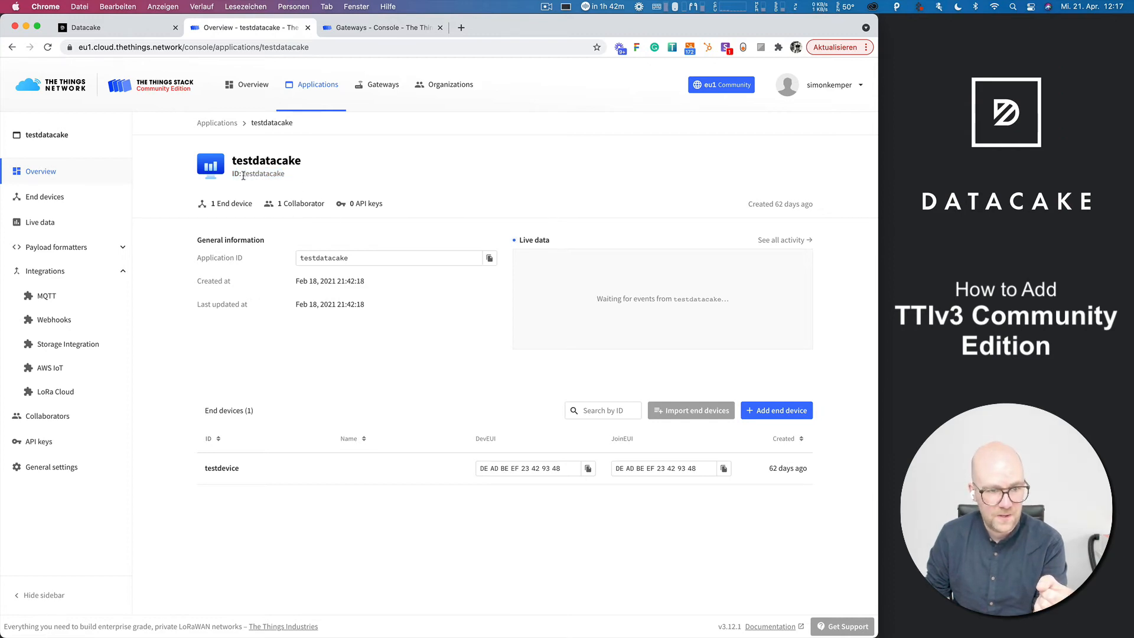
double_click(249, 174)
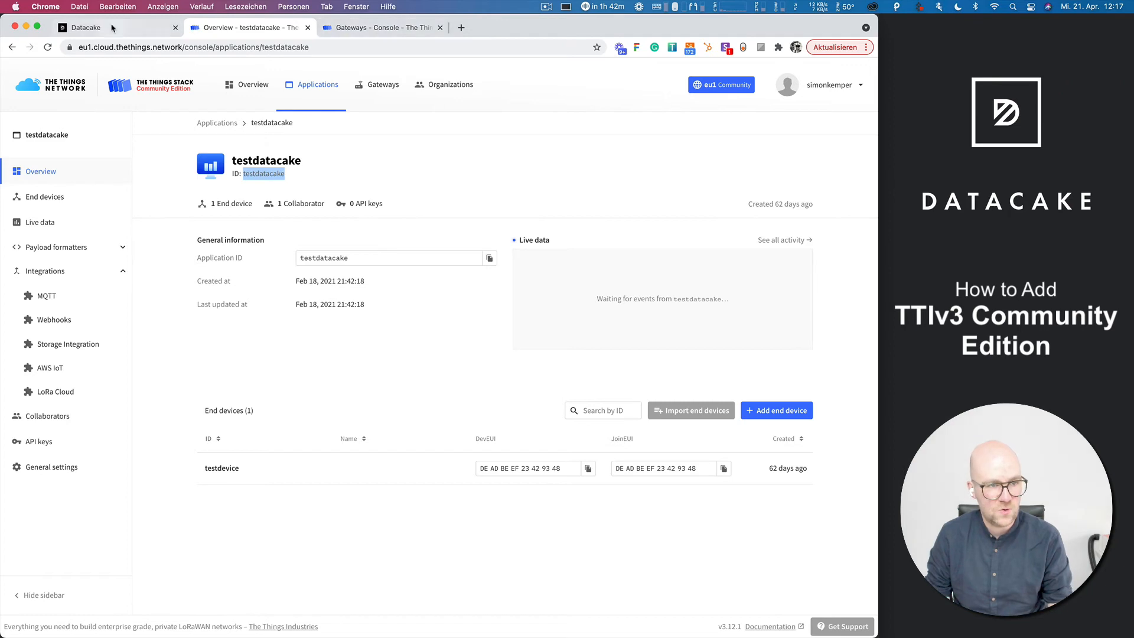
left_click(108, 27)
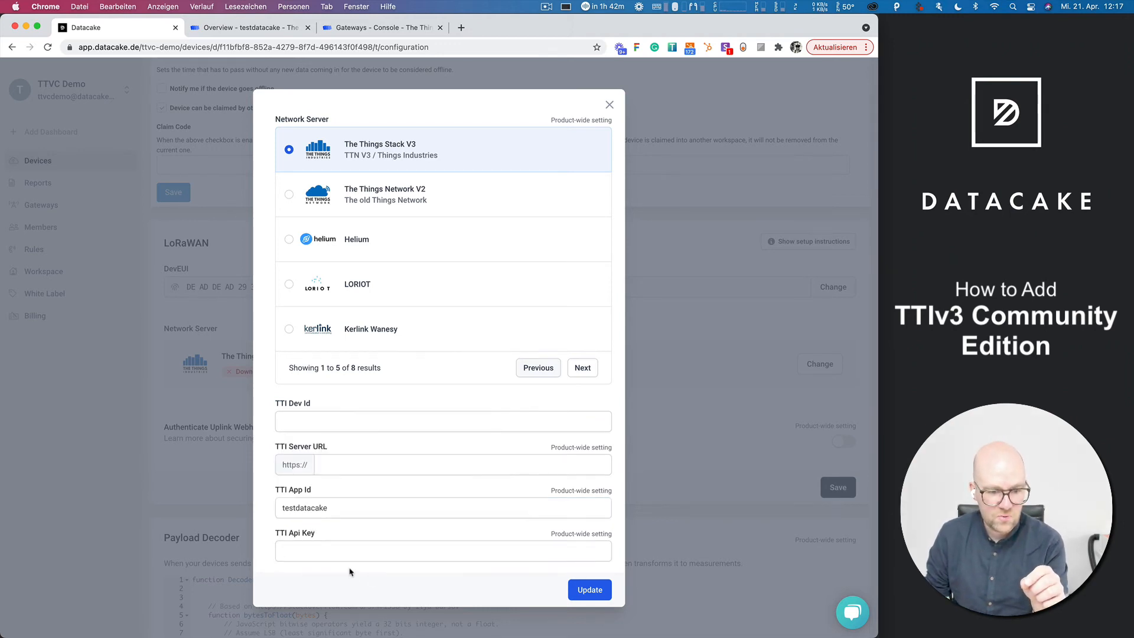
mouse_move(272, 73)
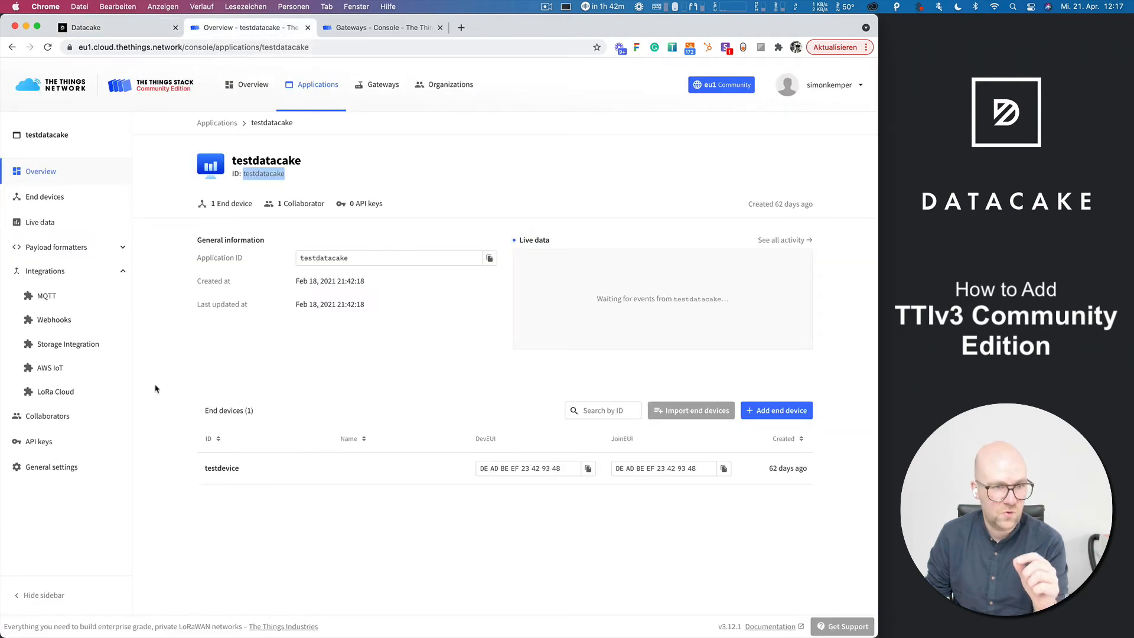
mouse_move(64, 452)
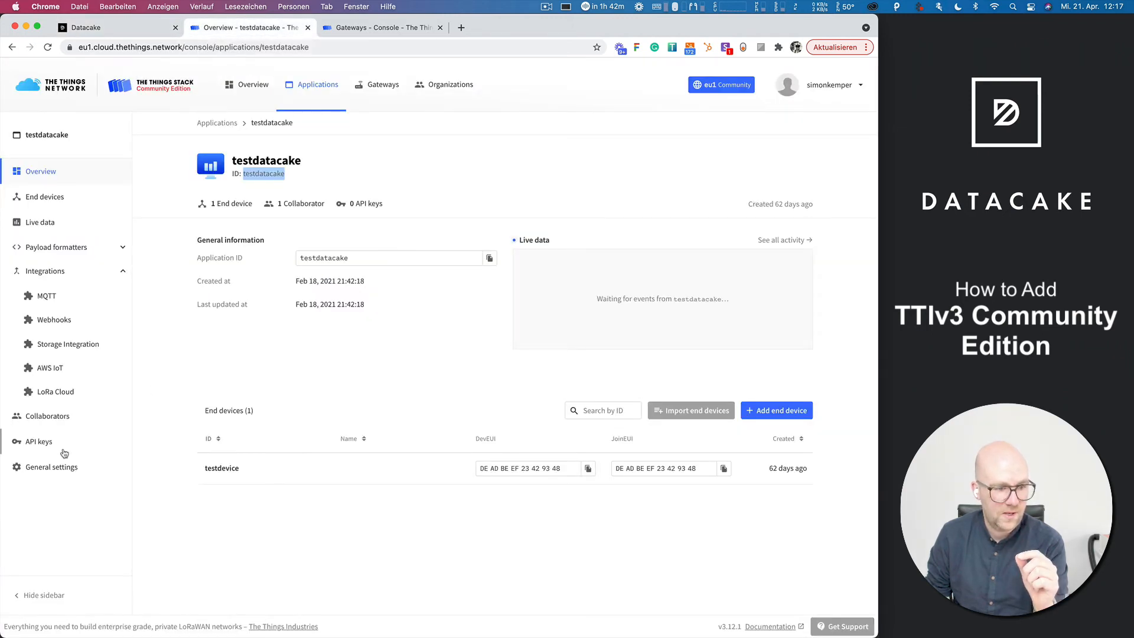
Start a new API key for the testdatacake application named Datacake Key.
left_click(38, 441)
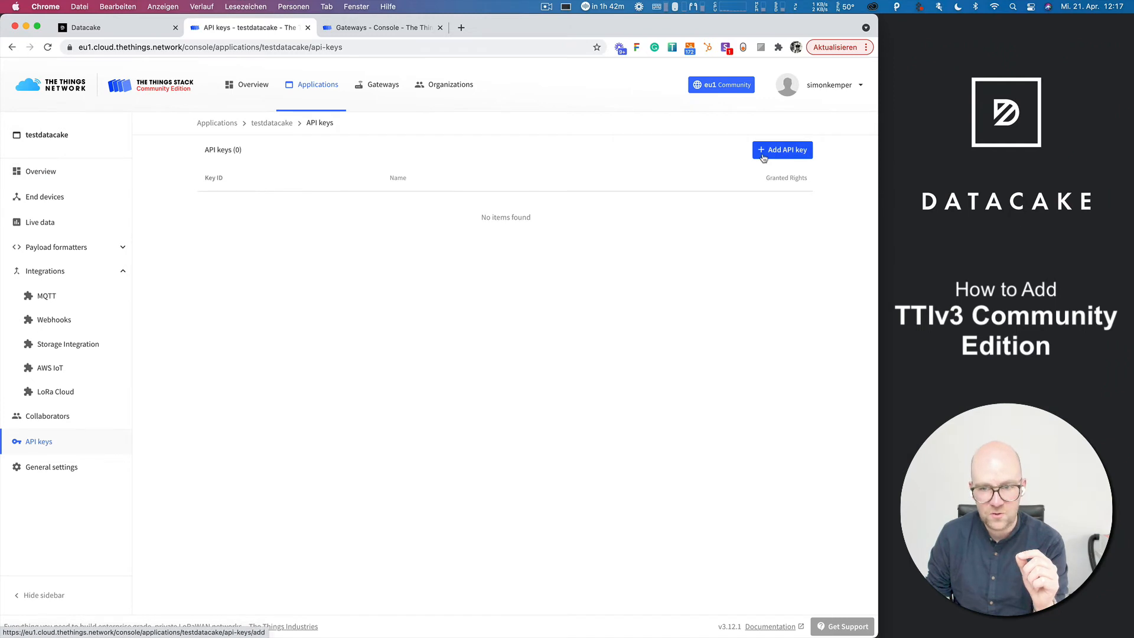
left_click(782, 150)
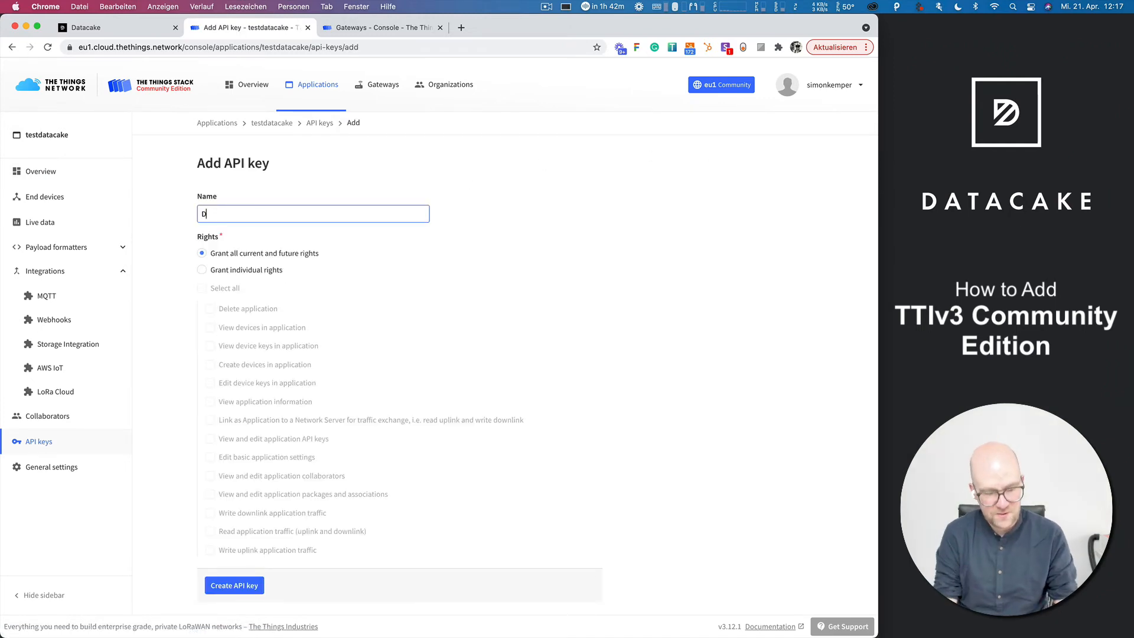
type("atacak")
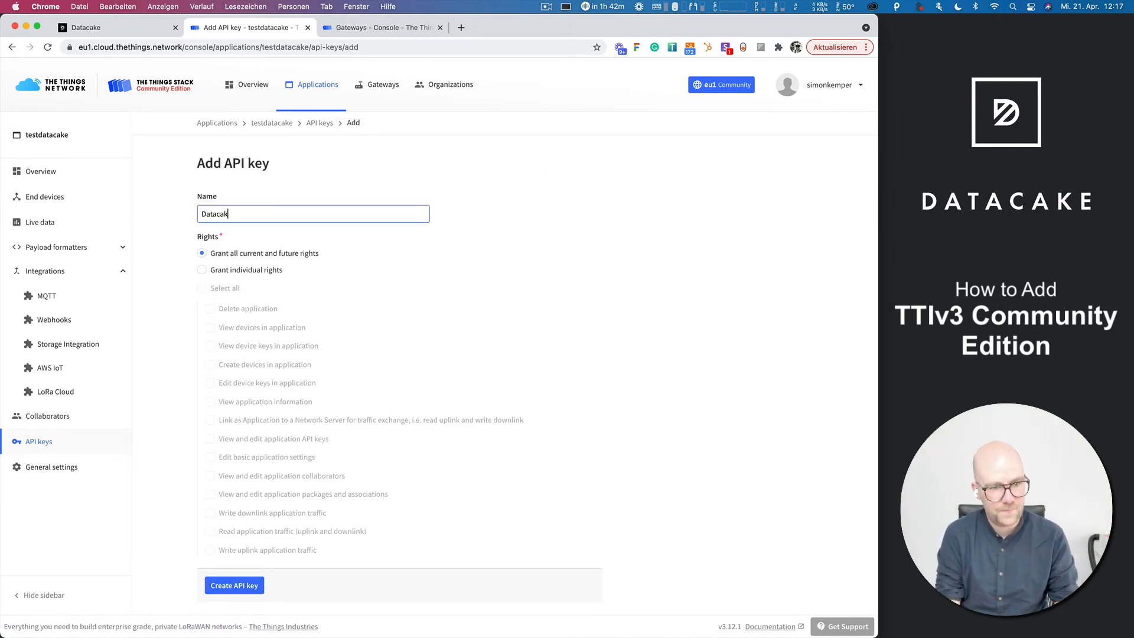
type("e Key")
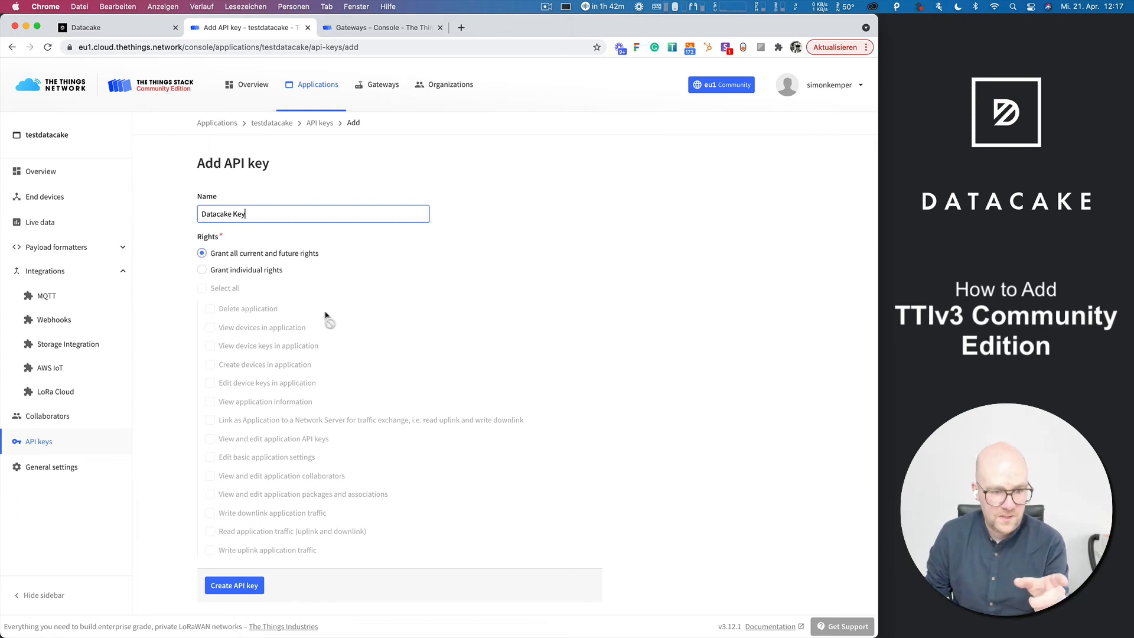
Grant the key all current and future rights, create it and copy its secret.
left_click(201, 270)
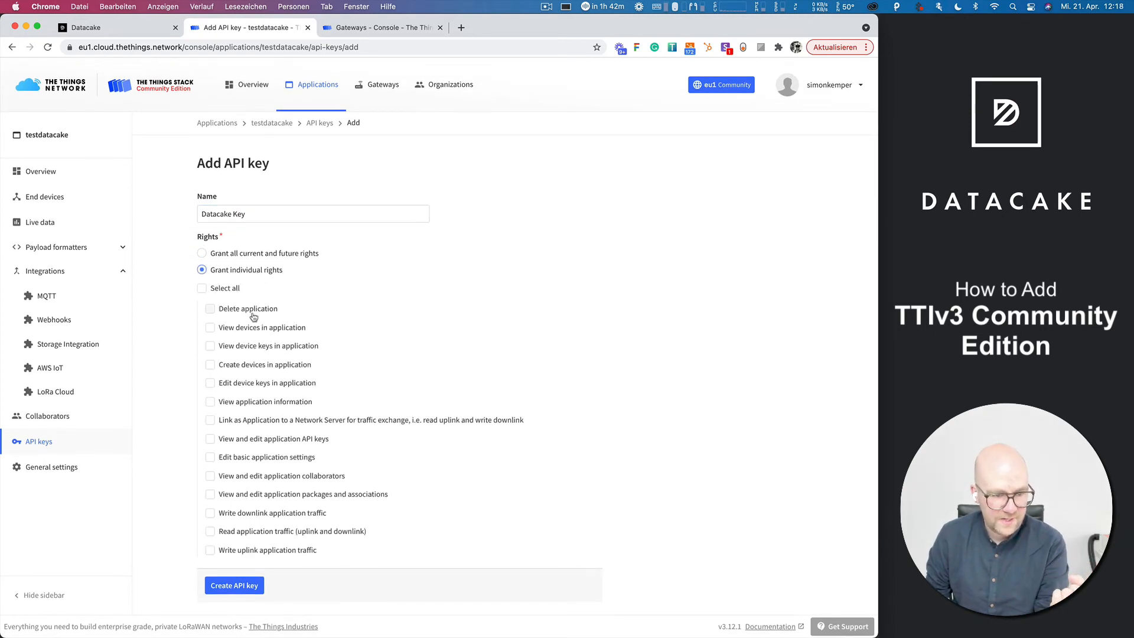
mouse_move(256, 556)
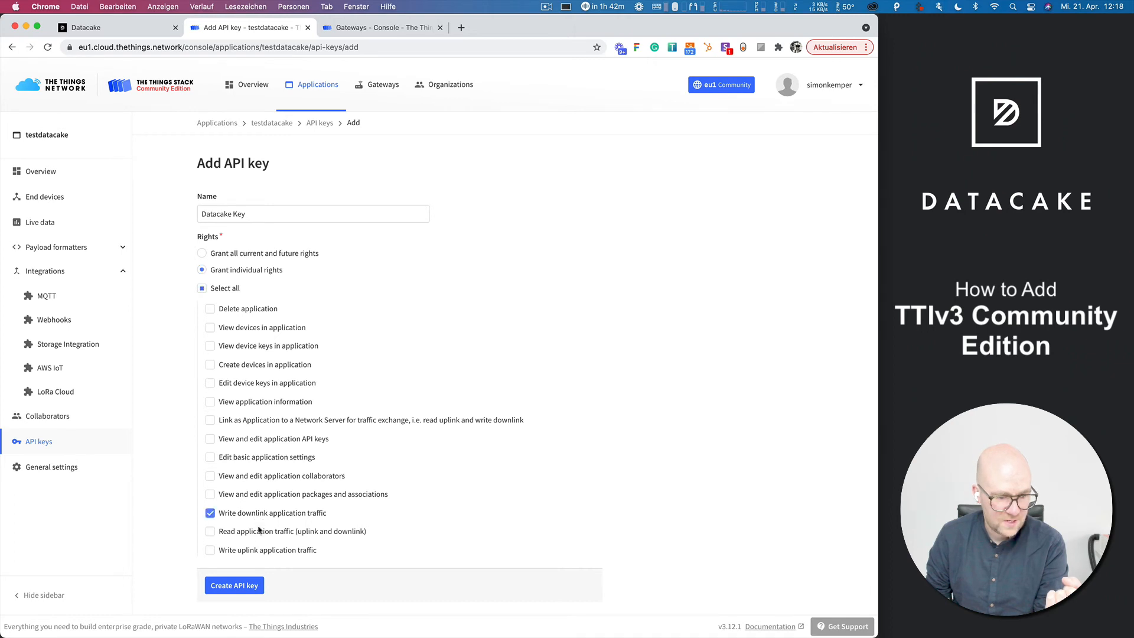
left_click(210, 550)
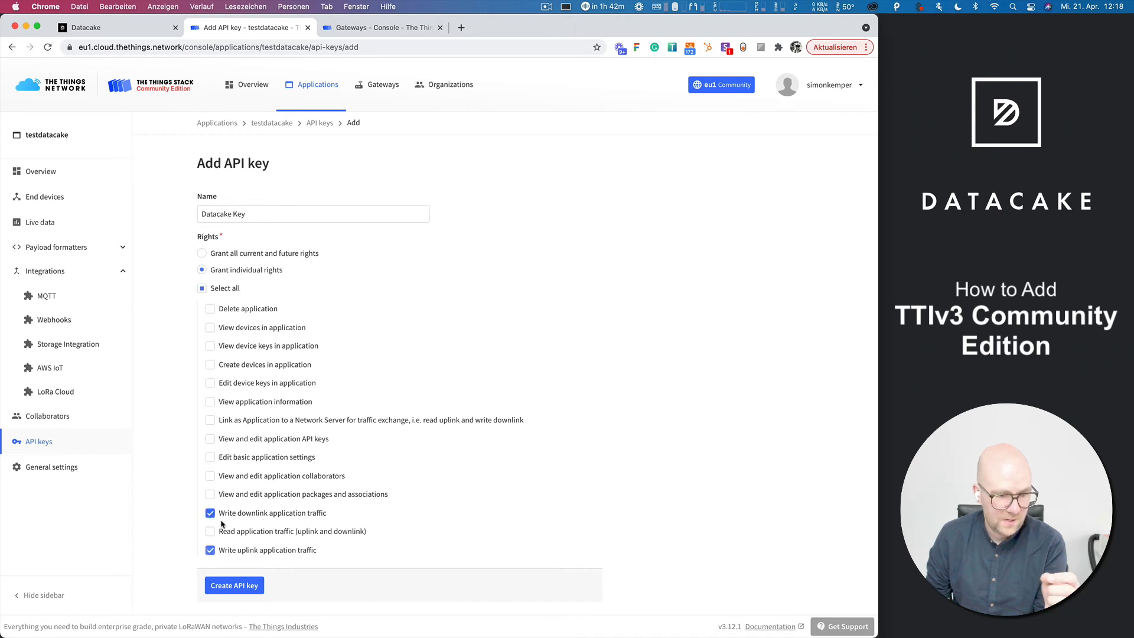
left_click(201, 253)
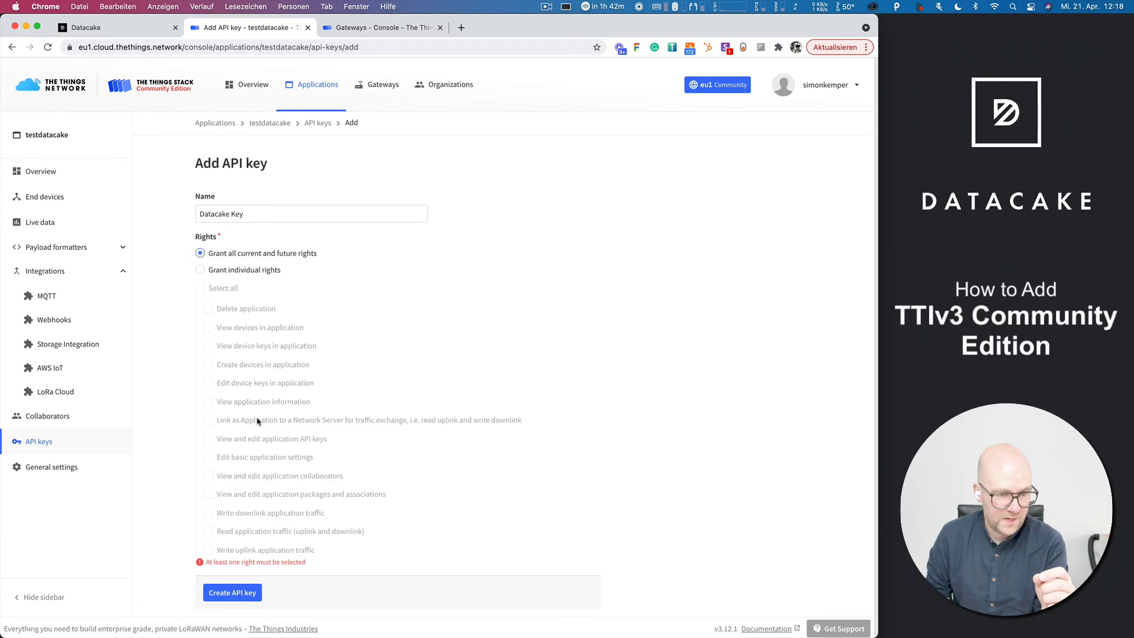
left_click(233, 592)
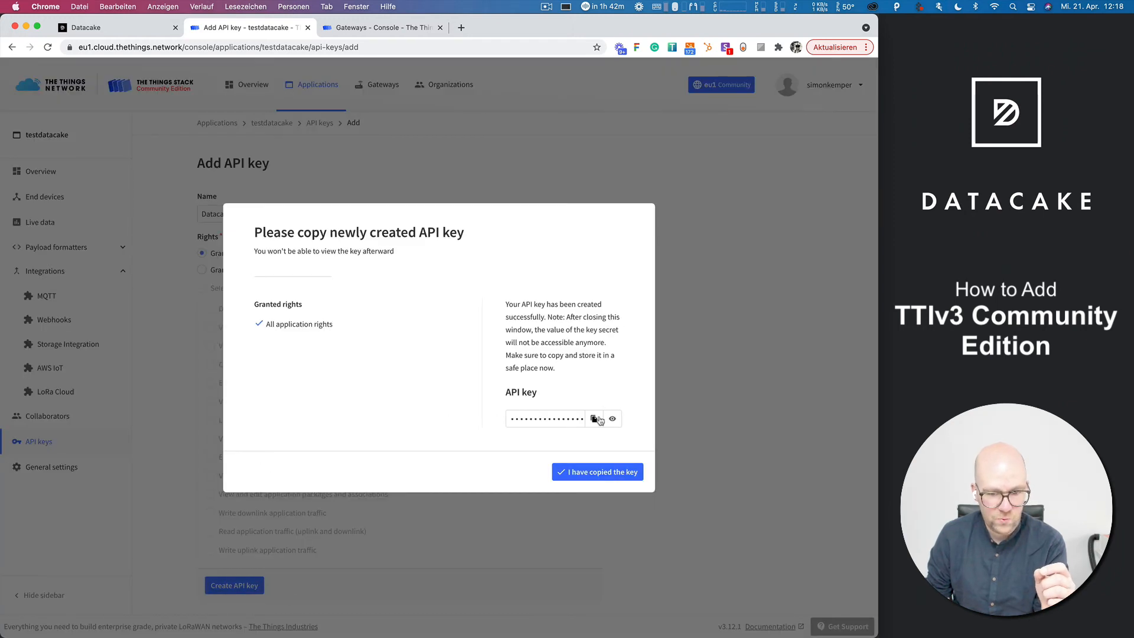
left_click(597, 472)
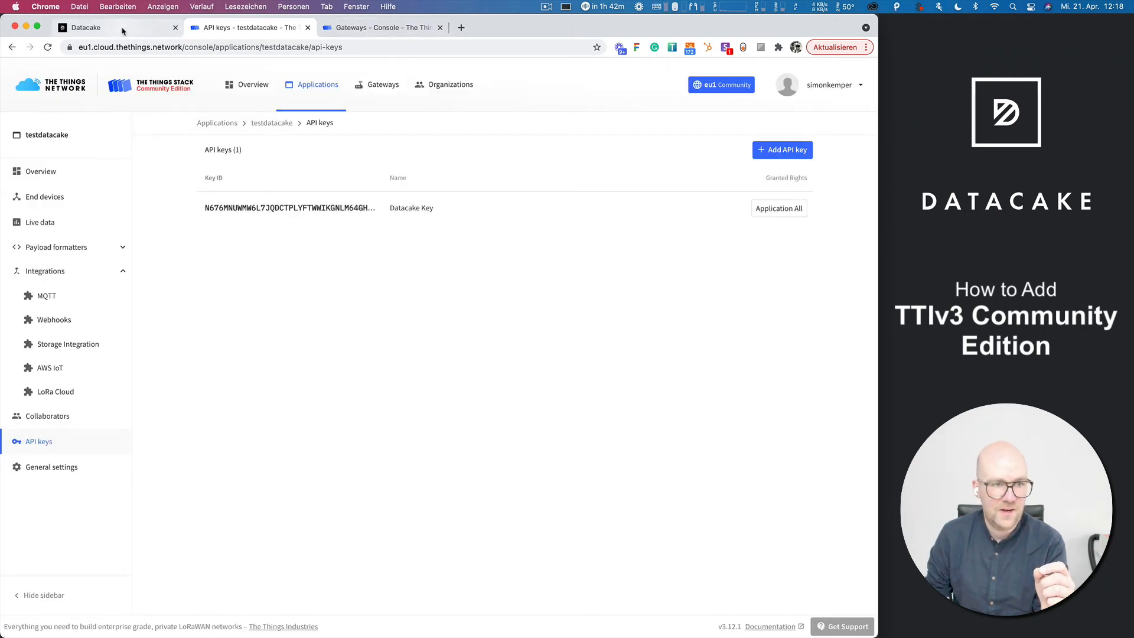
Paste the Datacake Key and set TTI Server URL to eu1.cloud.thethings.network.
left_click(79, 27)
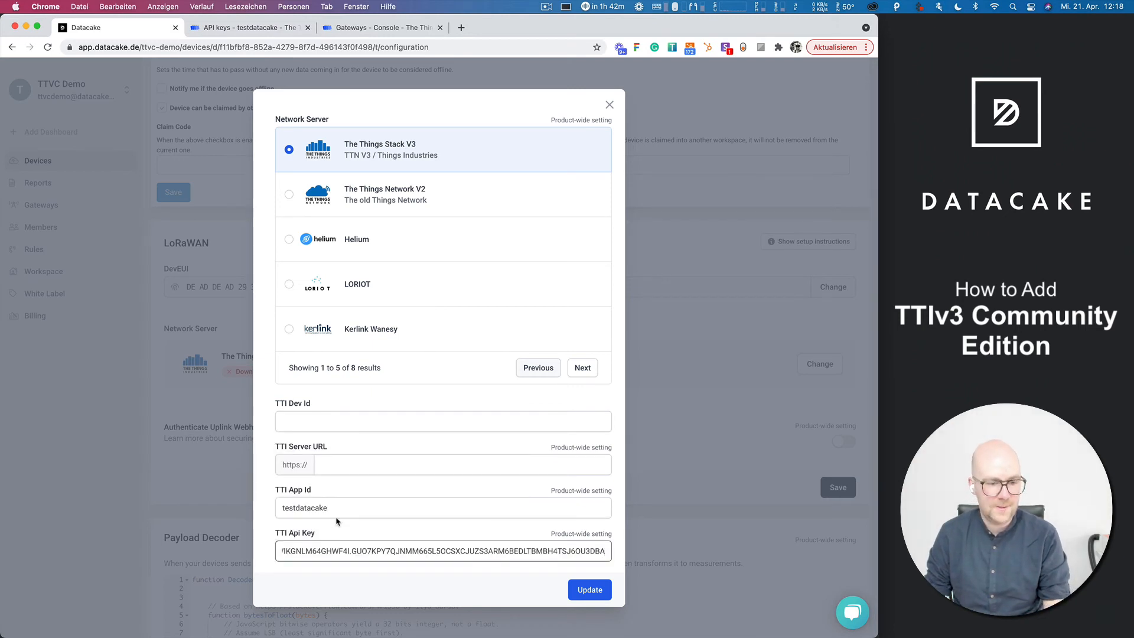
left_click(463, 463)
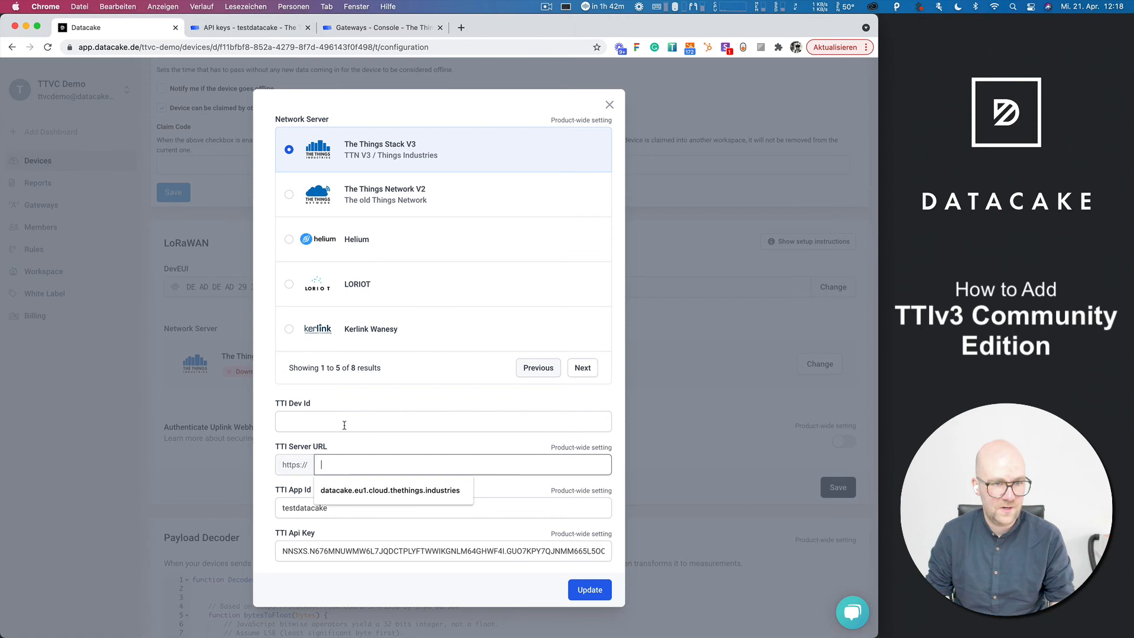
left_click(250, 27)
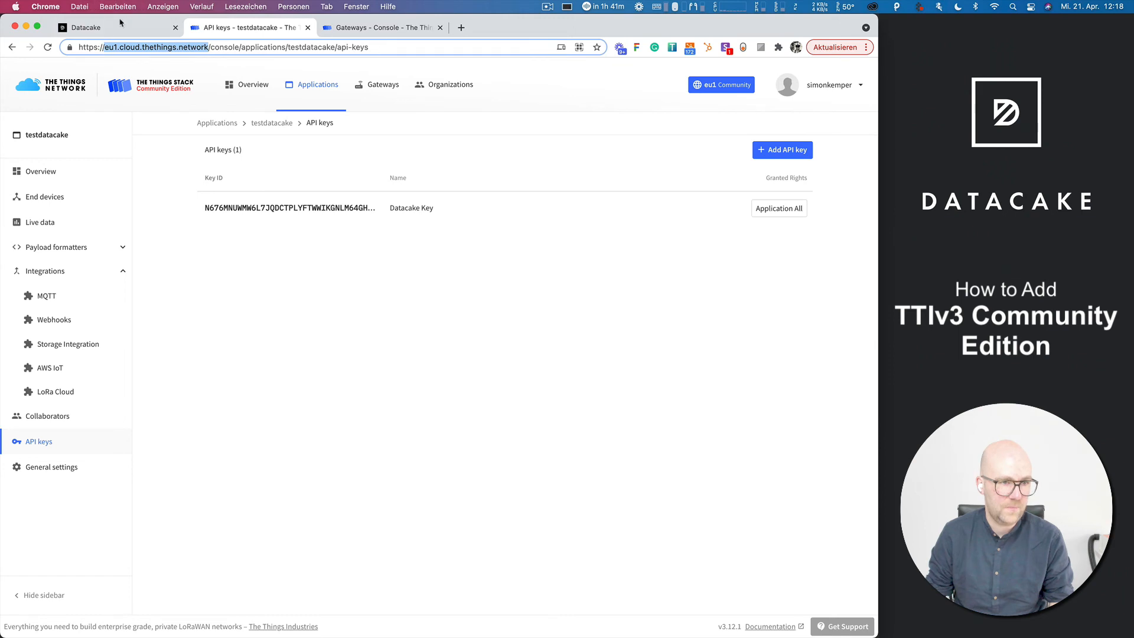
left_click(87, 27)
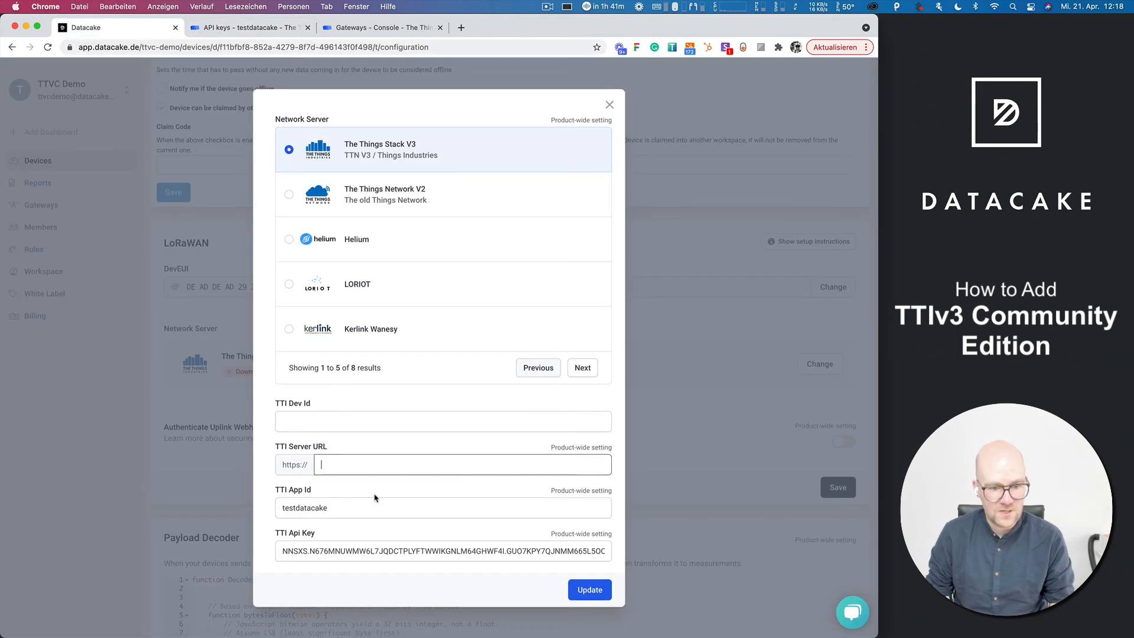
type("eu1.cloud.thethings.network")
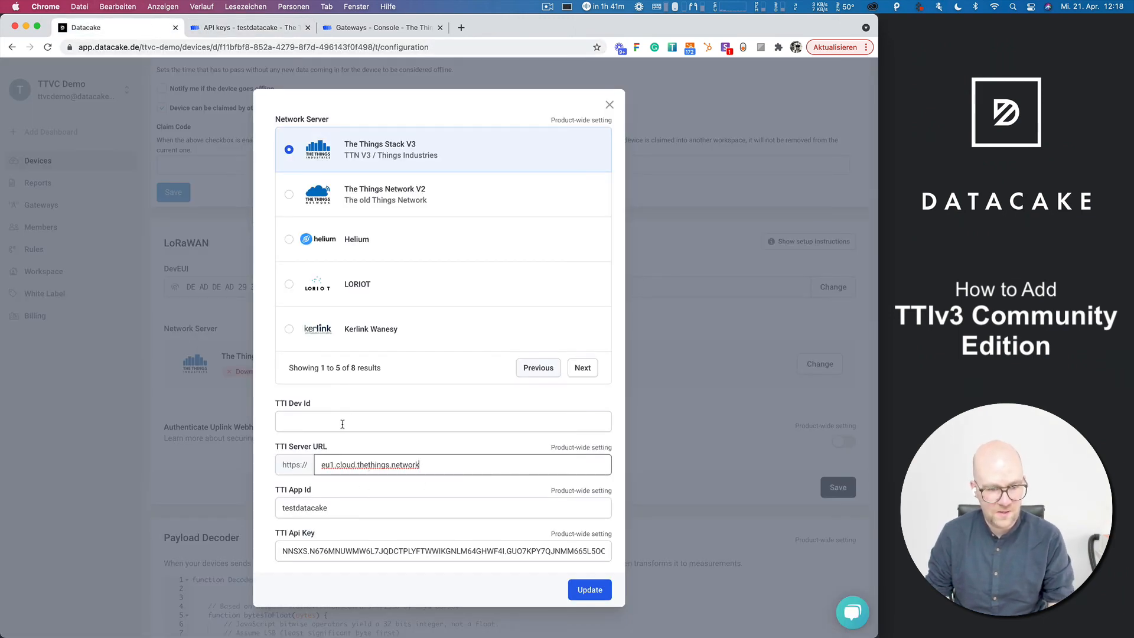
Look up and copy the testdevice end device ID in The Things Stack.
left_click(249, 27)
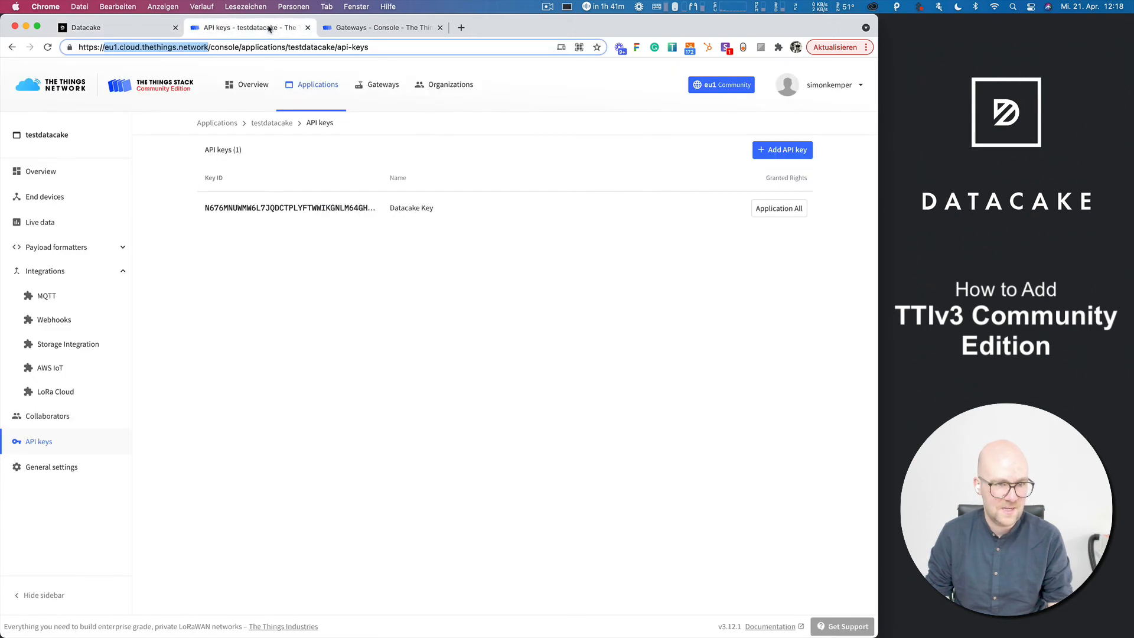
left_click(41, 172)
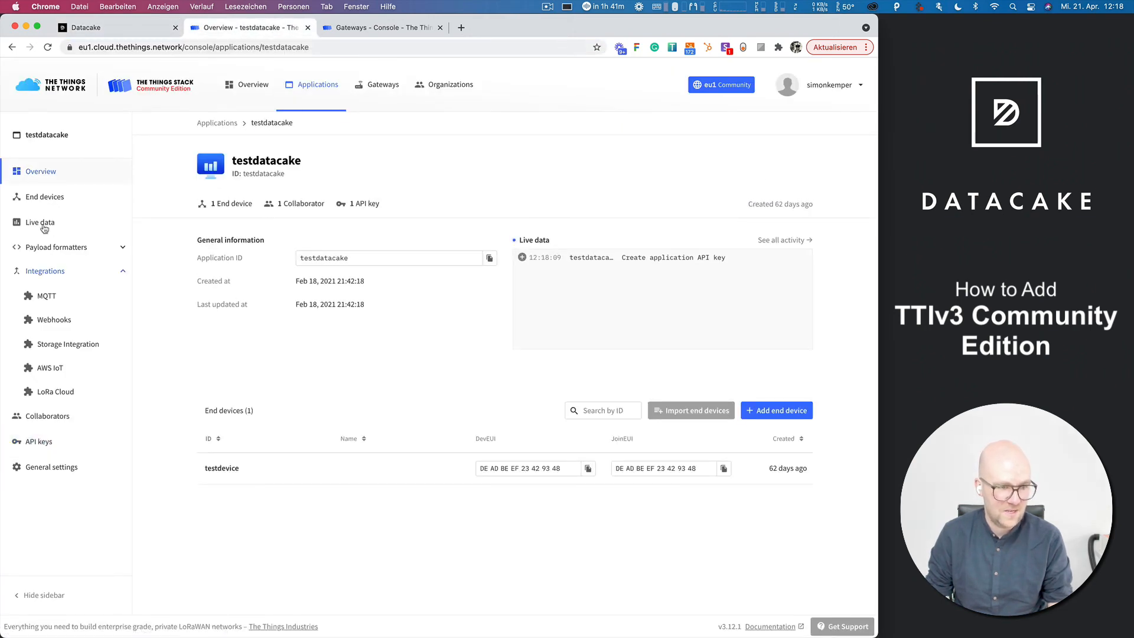
left_click(222, 467)
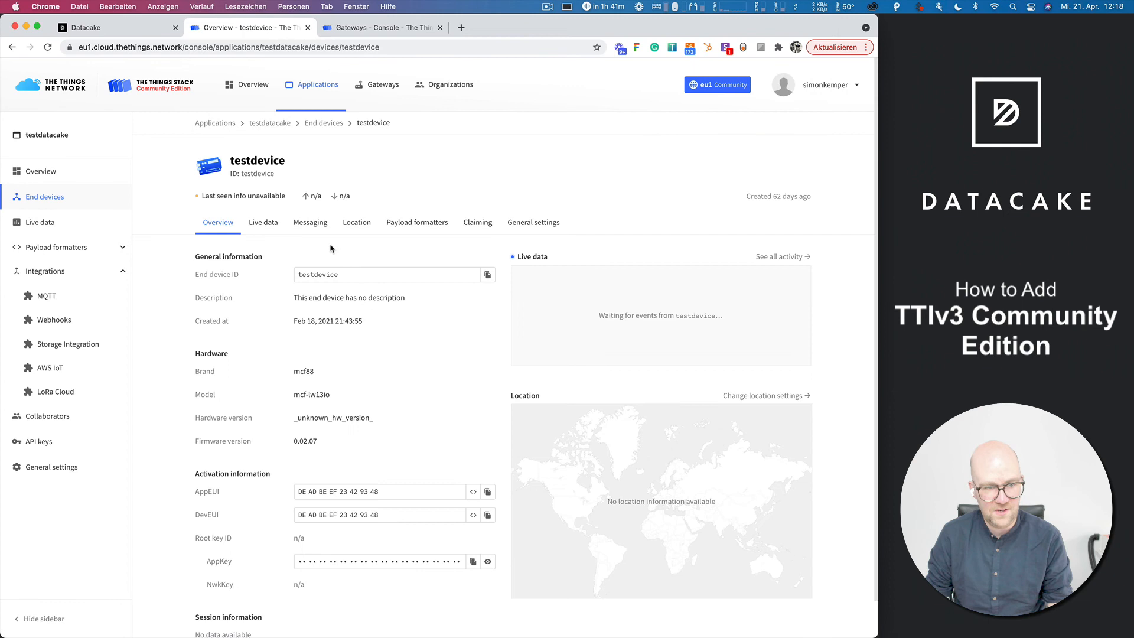
double_click(260, 173)
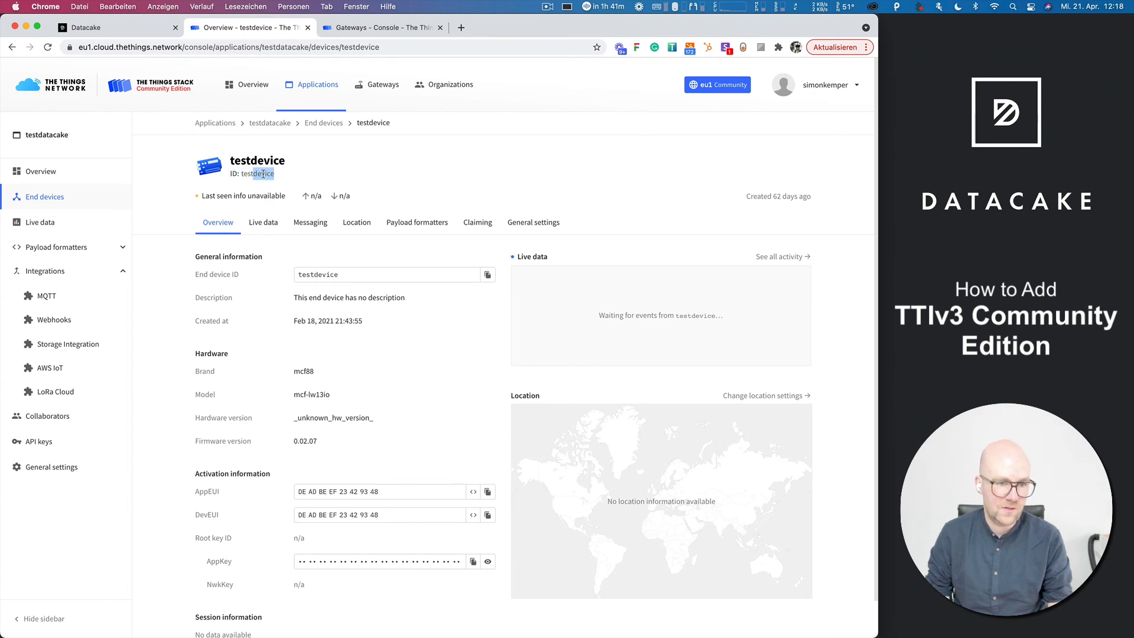
double_click(257, 174)
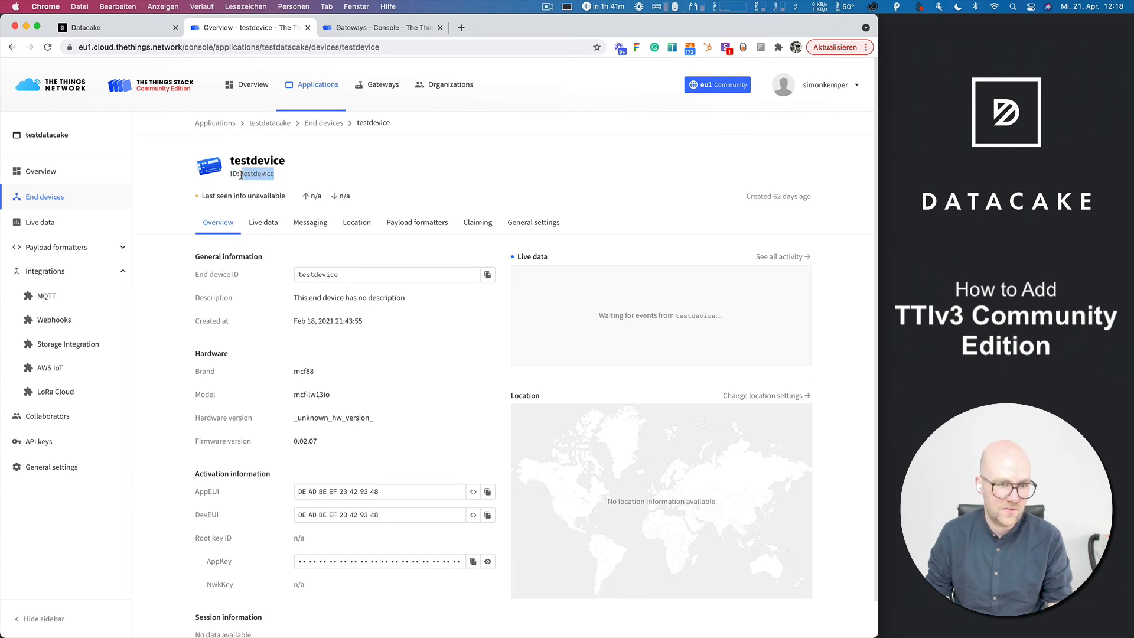
left_click(488, 274)
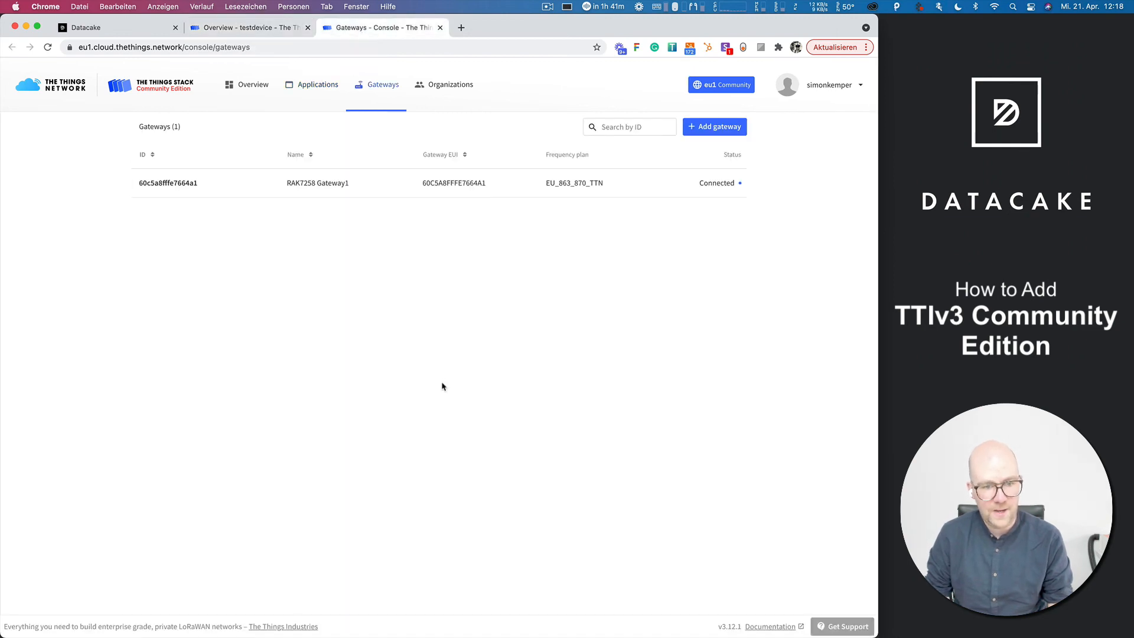
Set TTI Dev Id to testdevice and update the network server settings.
left_click(116, 27)
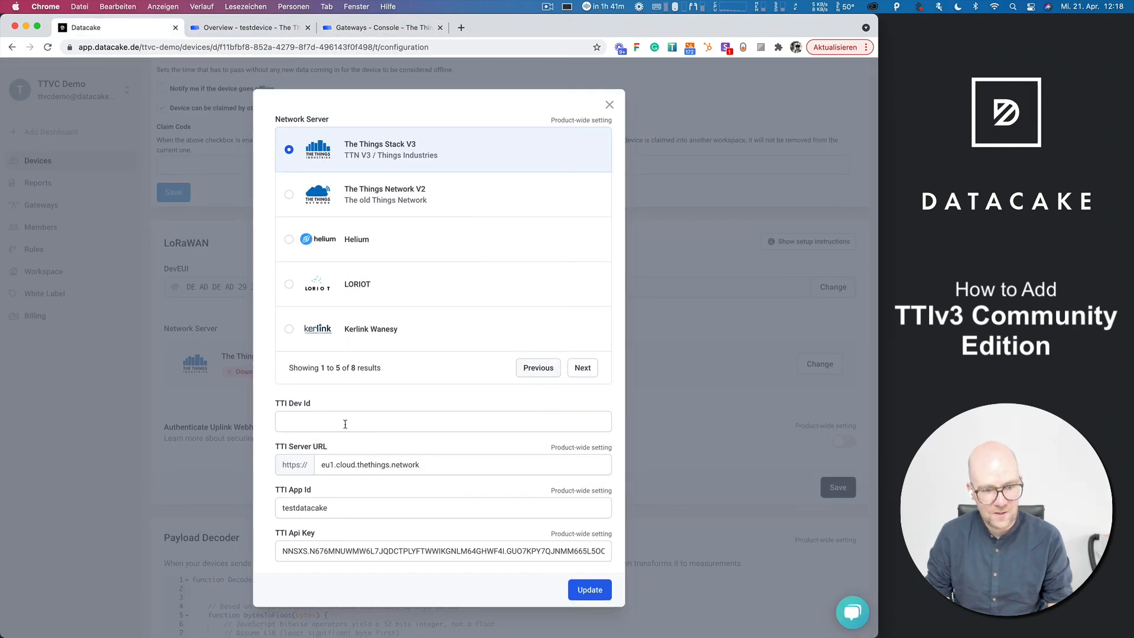
type("testdevice")
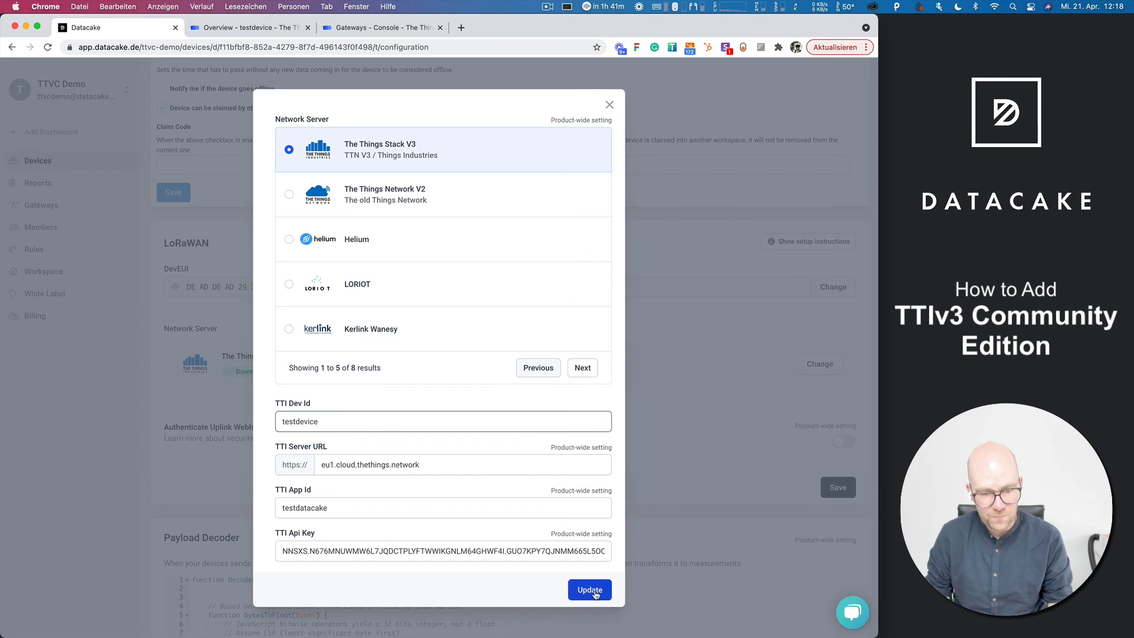
left_click(590, 590)
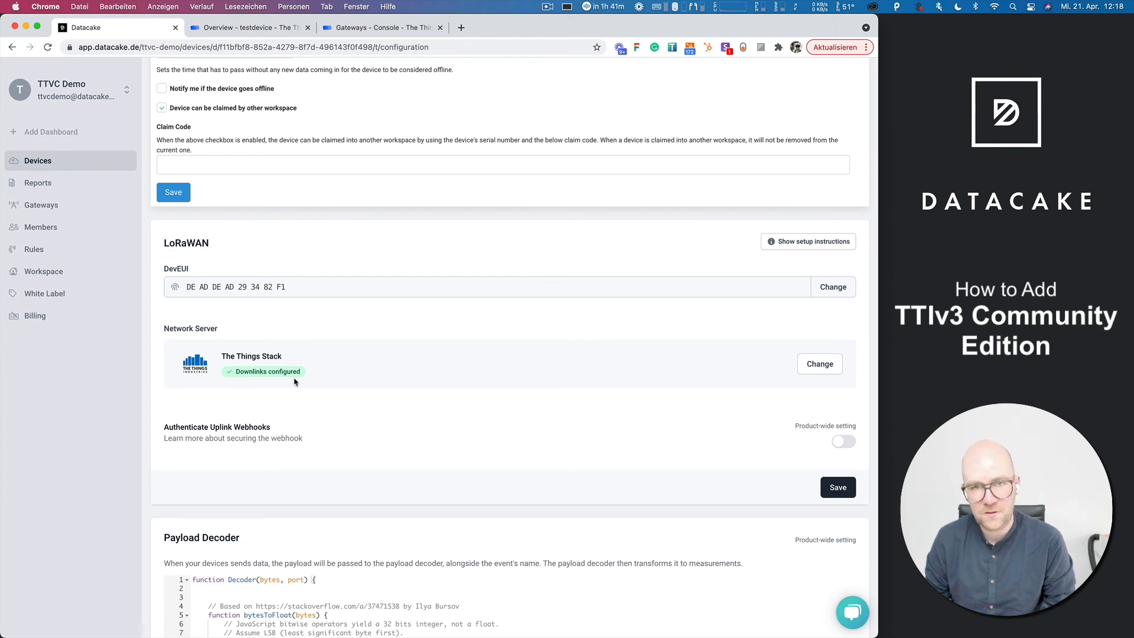
Return to the Datacake Devices list showing the four fleet devices.
scroll("up", 3)
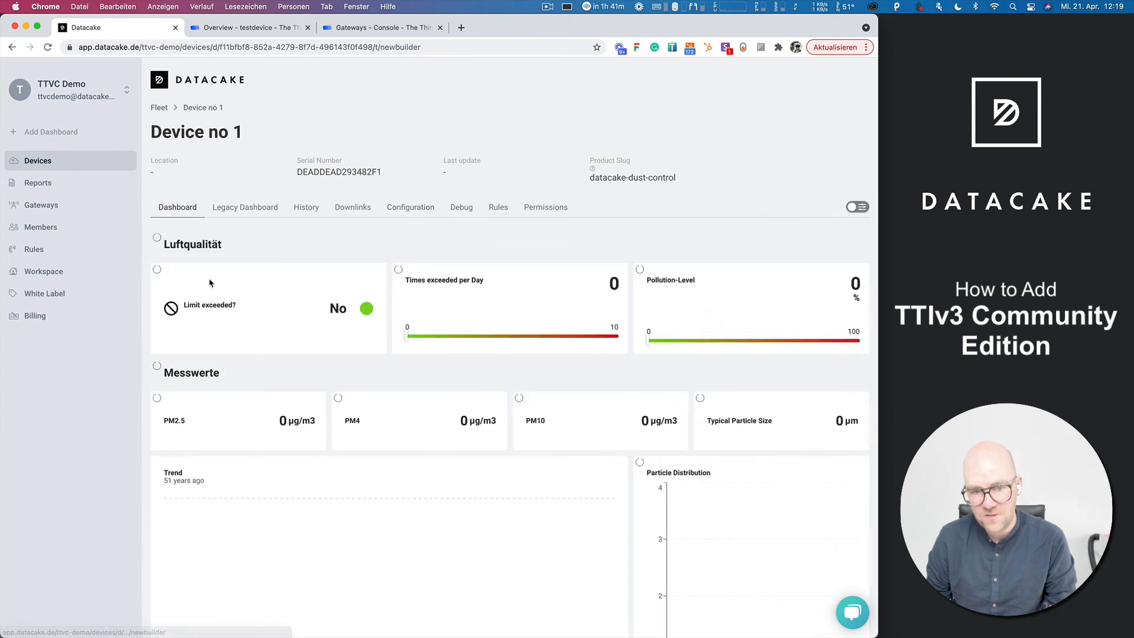
left_click(38, 161)
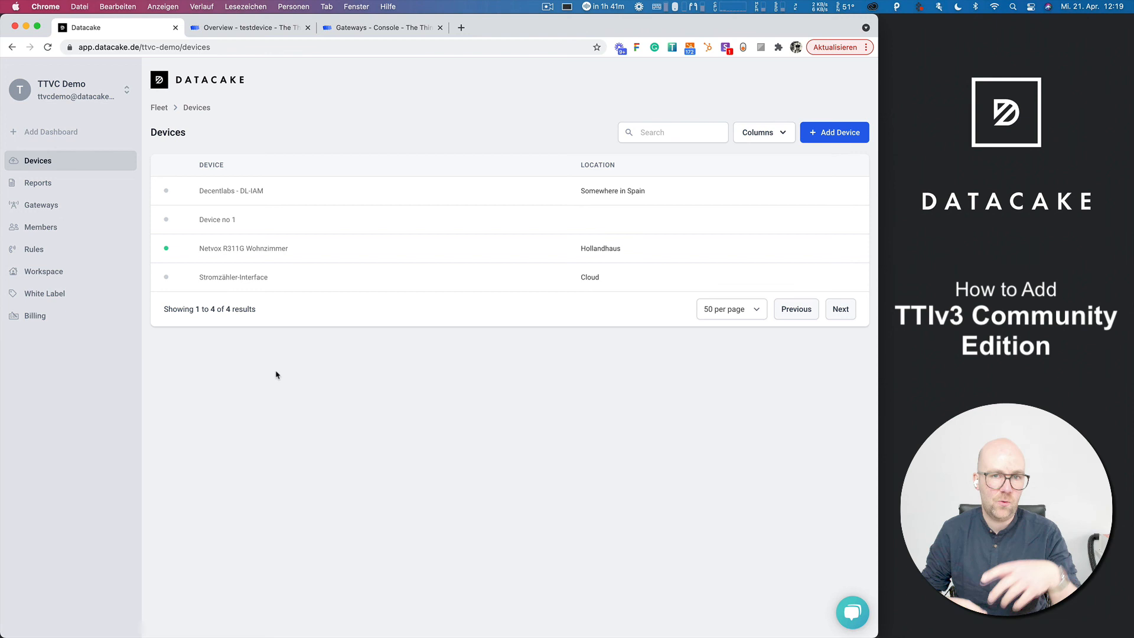
left_click(249, 27)
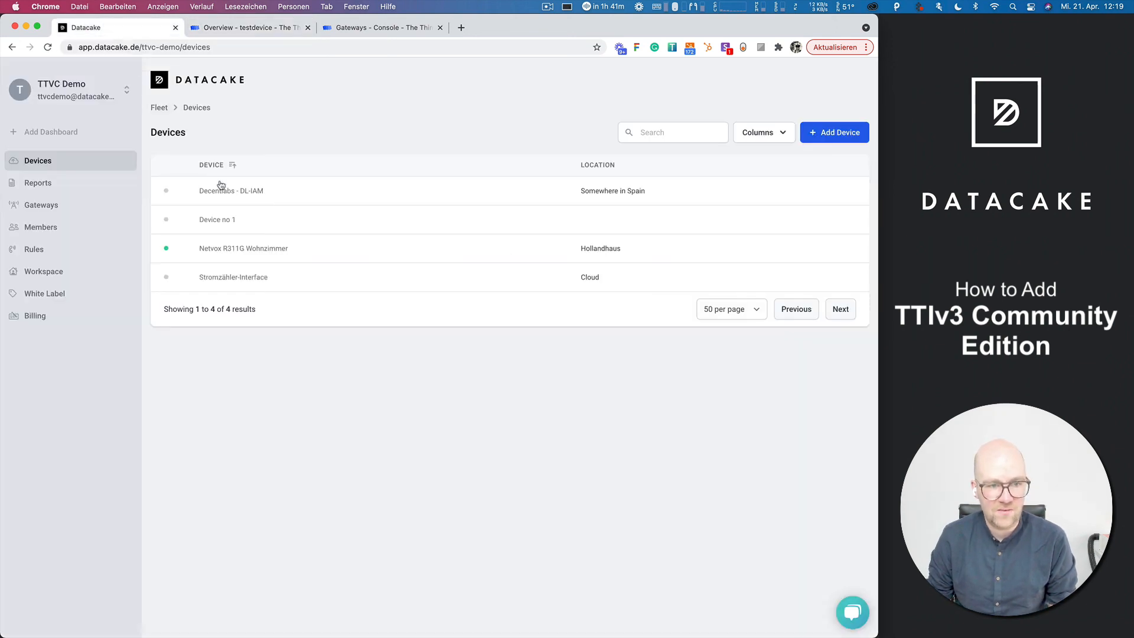
mouse_move(345, 286)
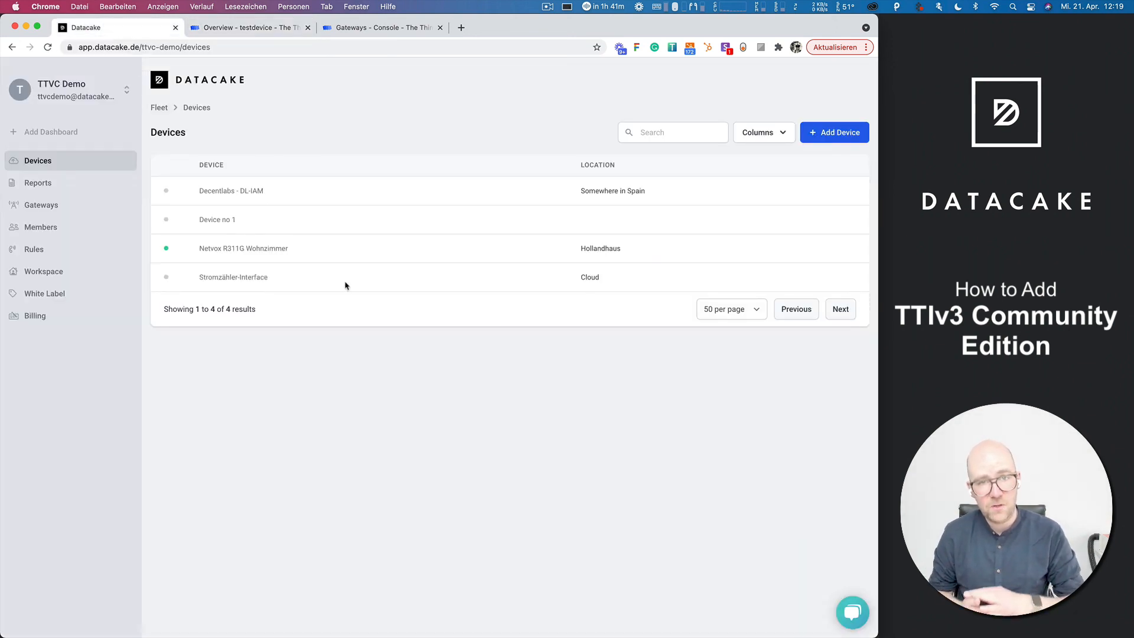